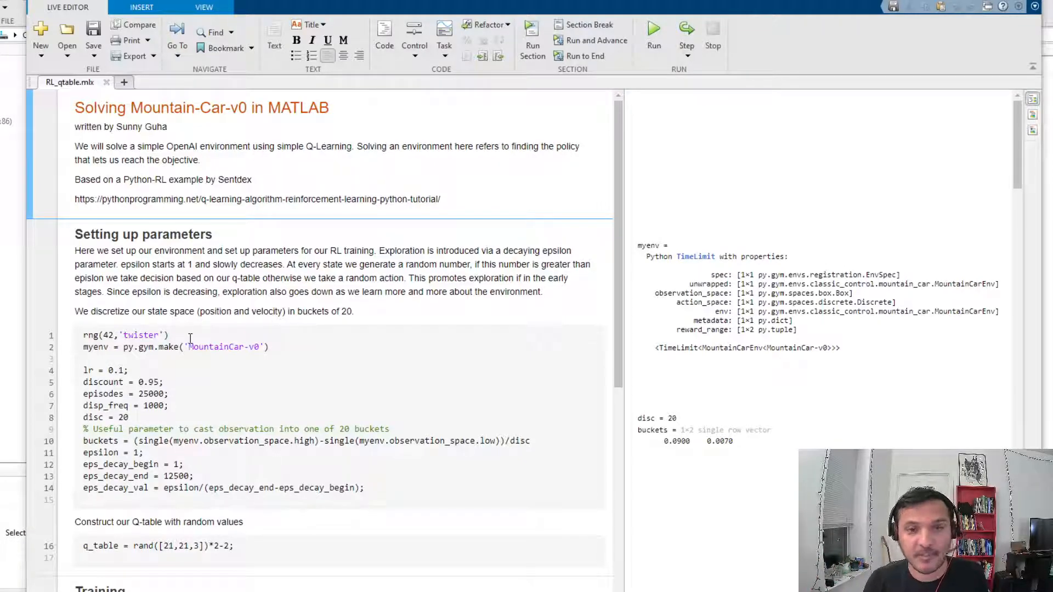
Step: Scroll down through RL_qtable.mlx to review the Mountain-Car Q-learning code and reward plot
scroll("down", 3)
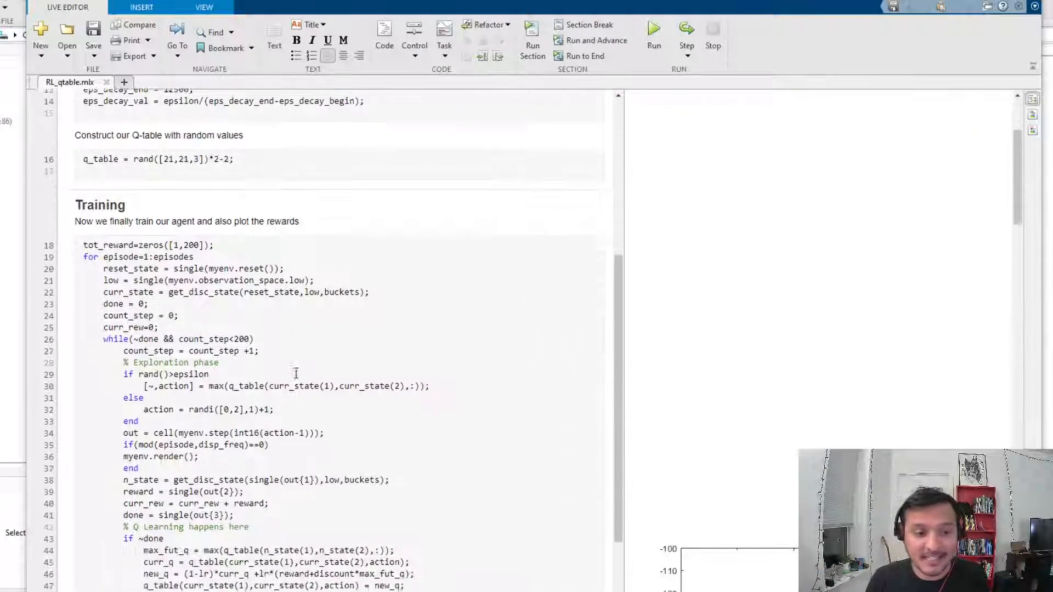
scroll("down", 3)
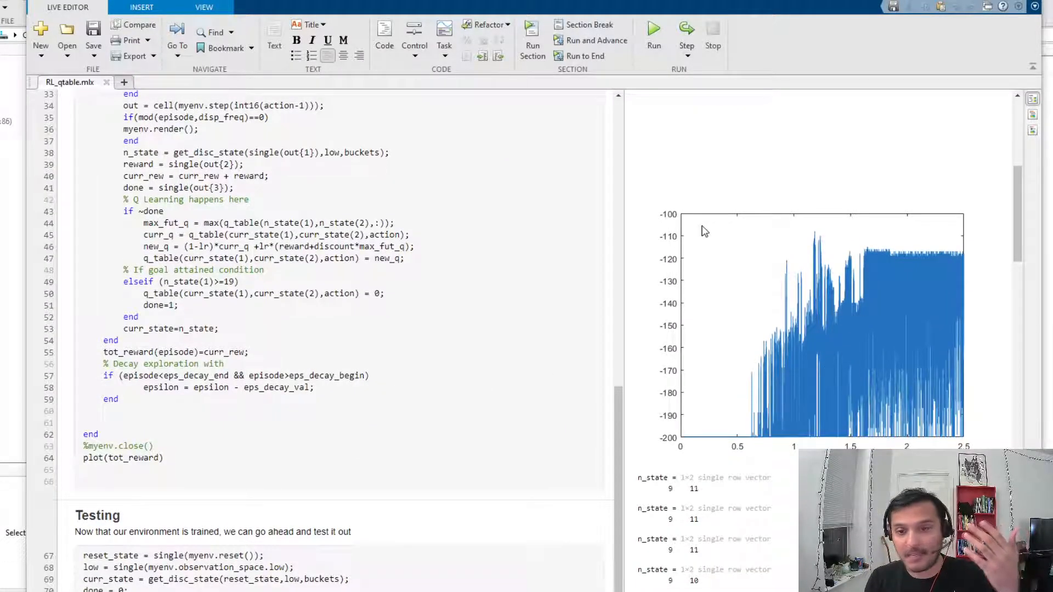
scroll("down", 3)
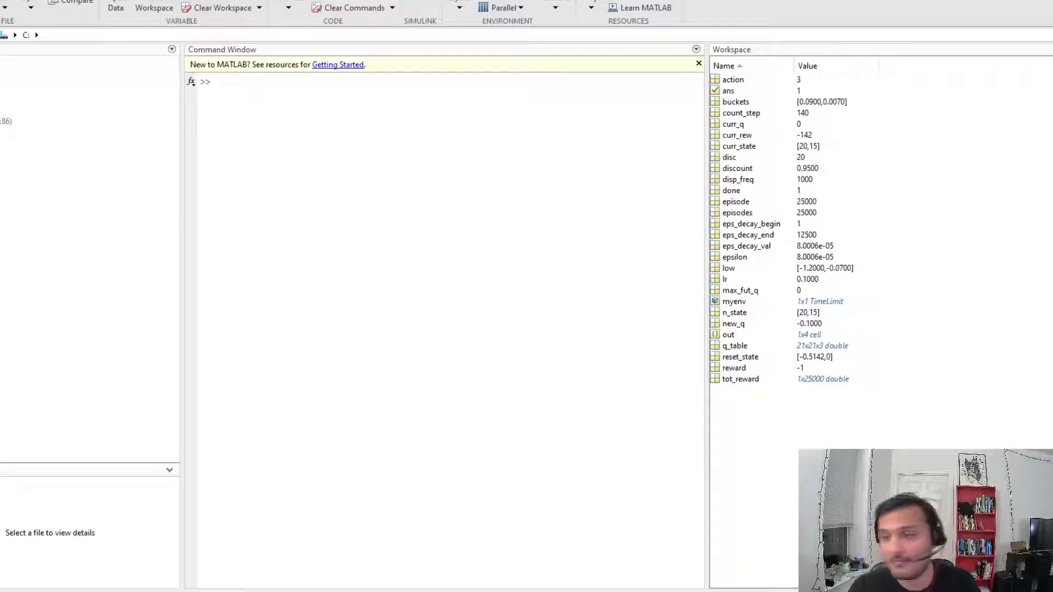
mouse_move(209, 26)
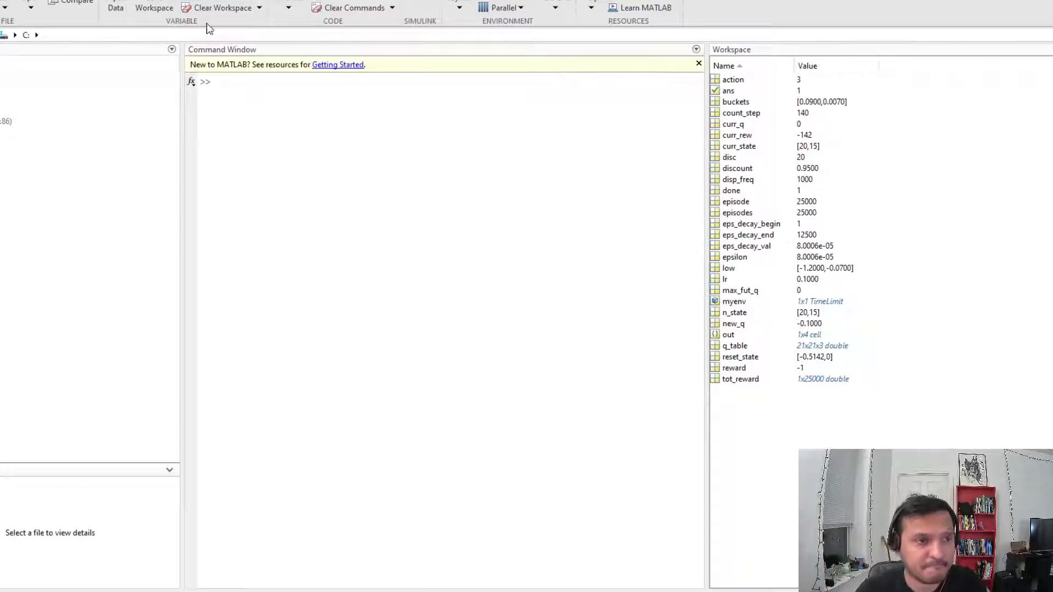
Step: Browse the installed apps to find Reinforcement Learning Designer
left_click(395, 20)
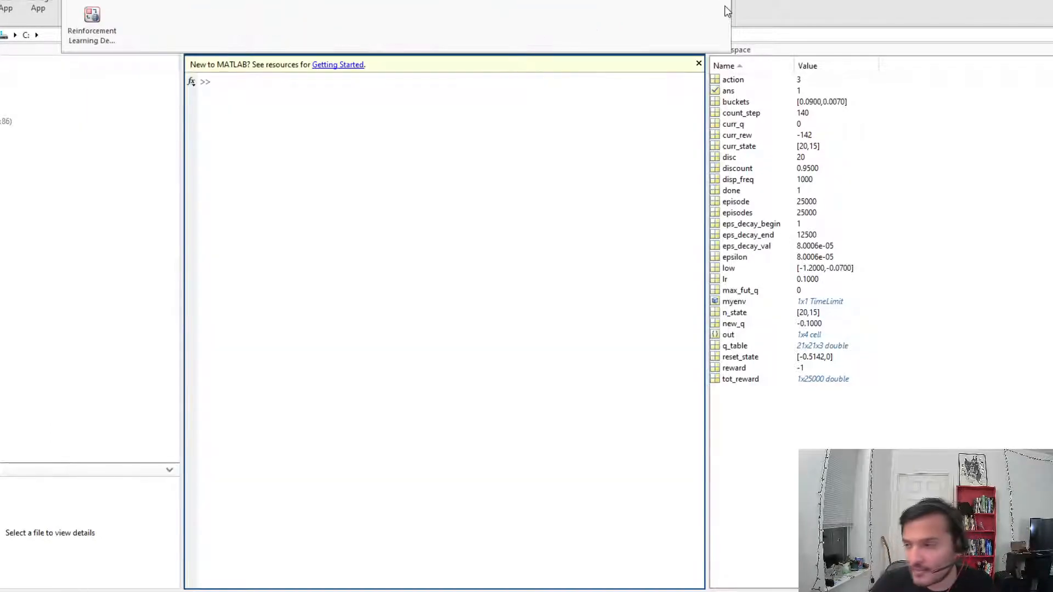
mouse_move(681, 11)
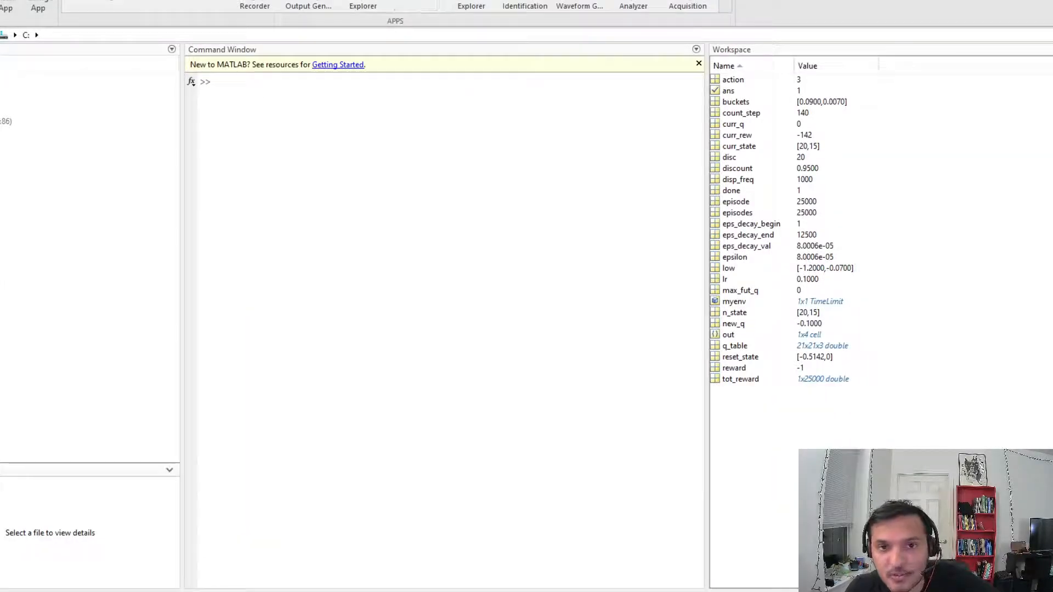
mouse_move(722, 4)
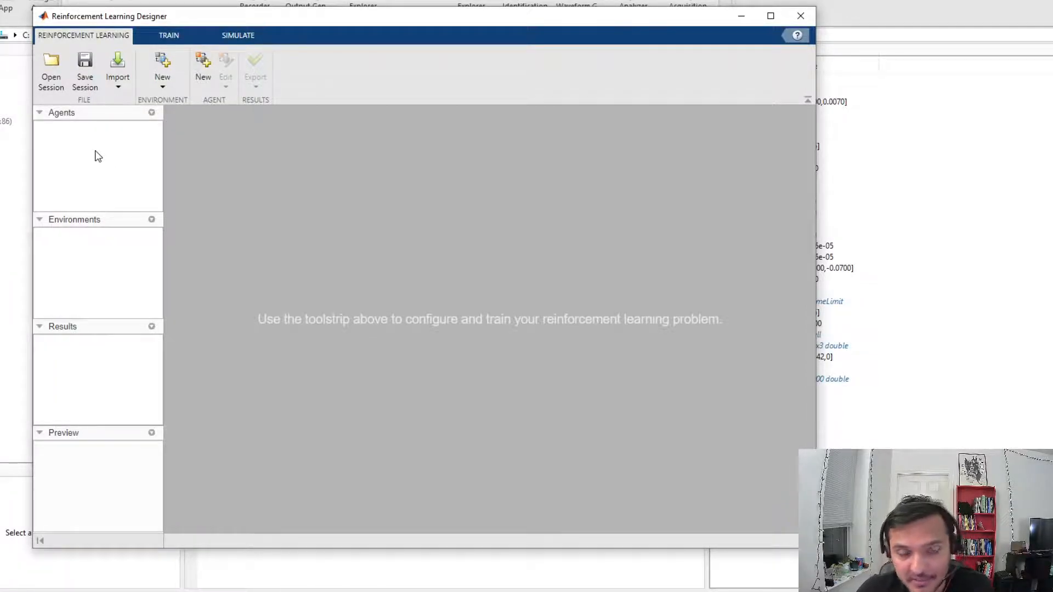
mouse_move(120, 129)
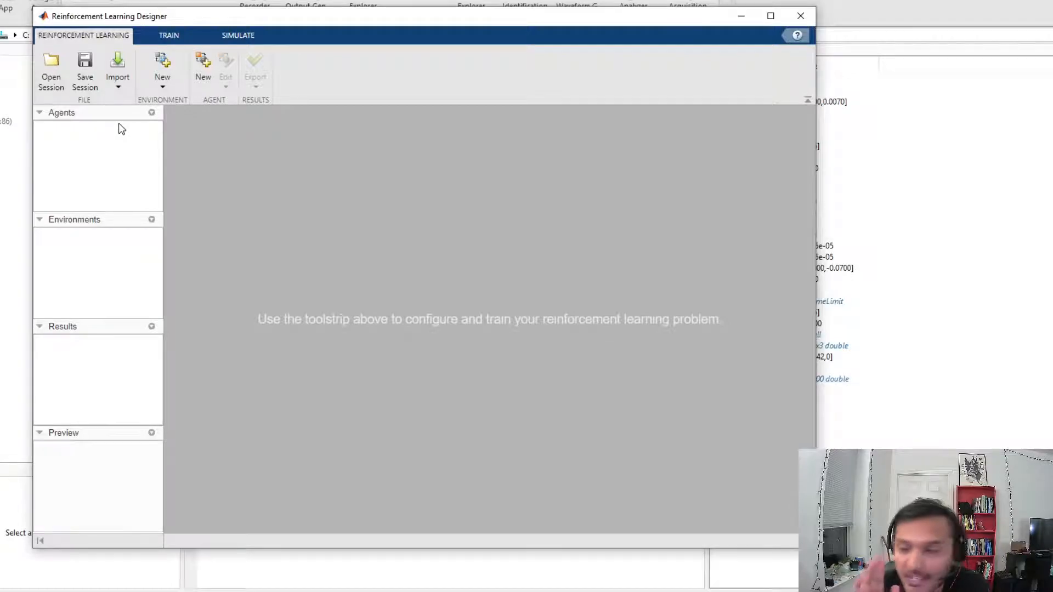
mouse_move(58, 189)
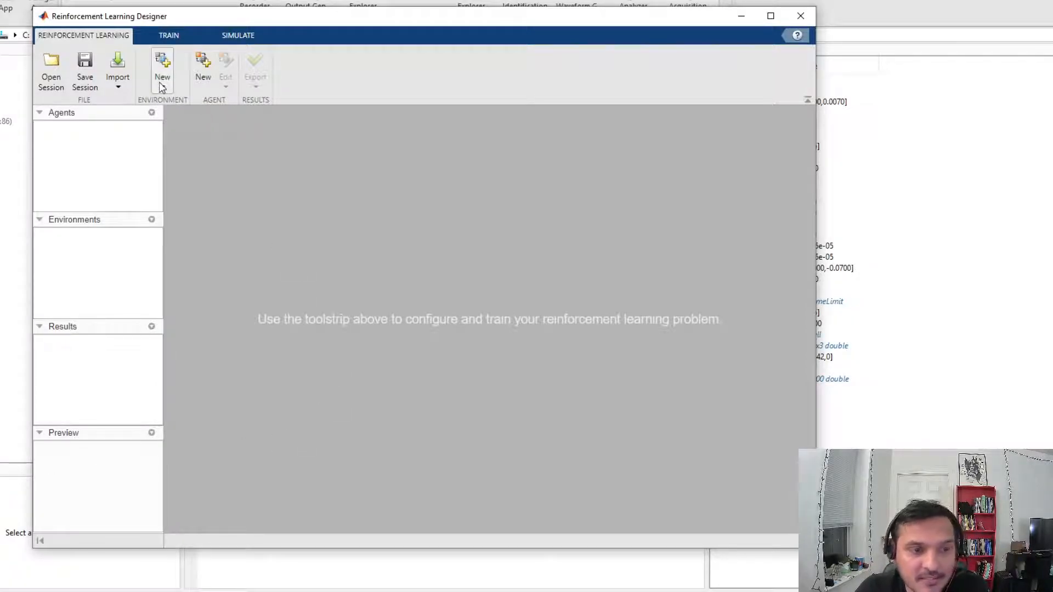
Step: Show the gallery of predefined MATLAB and Simulink environments
left_click(162, 67)
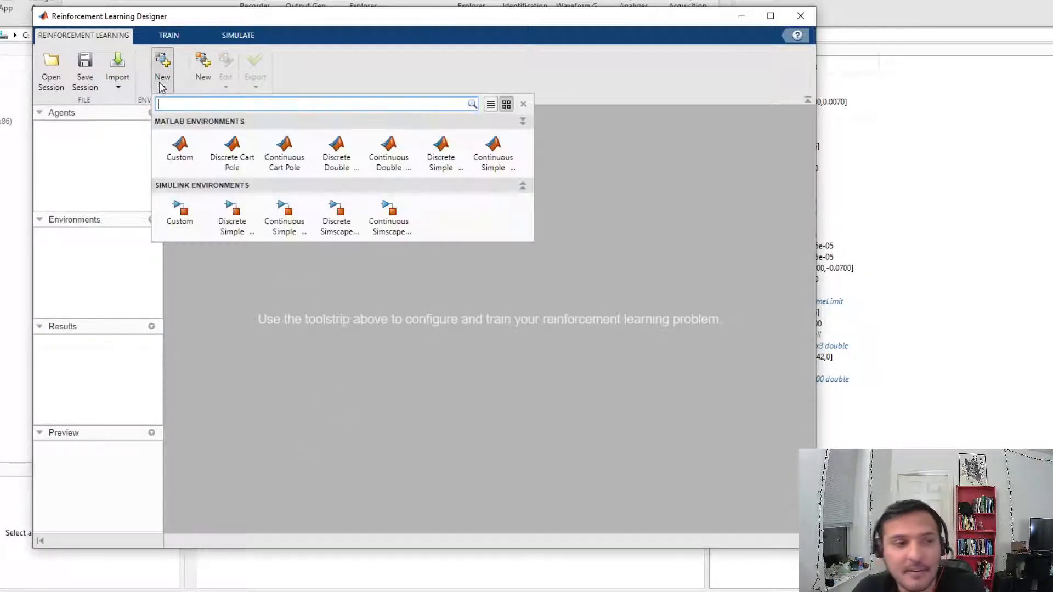
mouse_move(440, 153)
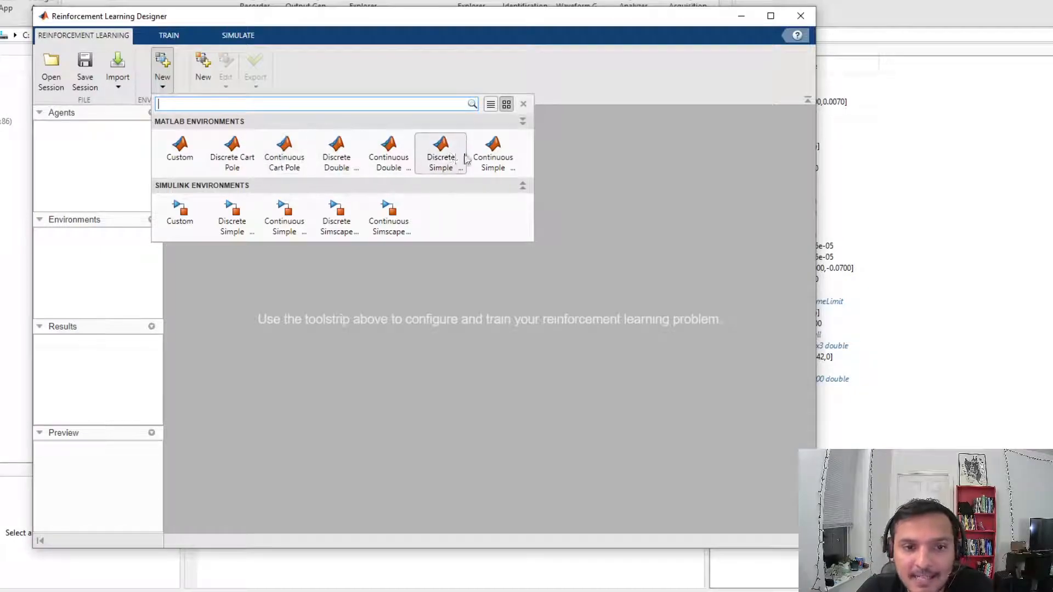
mouse_move(493, 151)
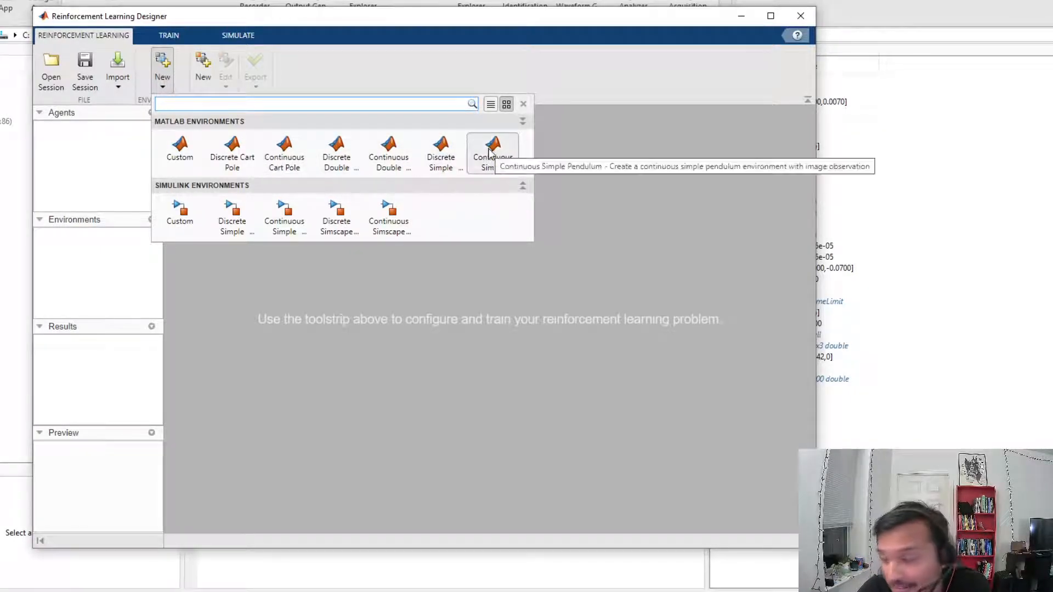
mouse_move(284, 152)
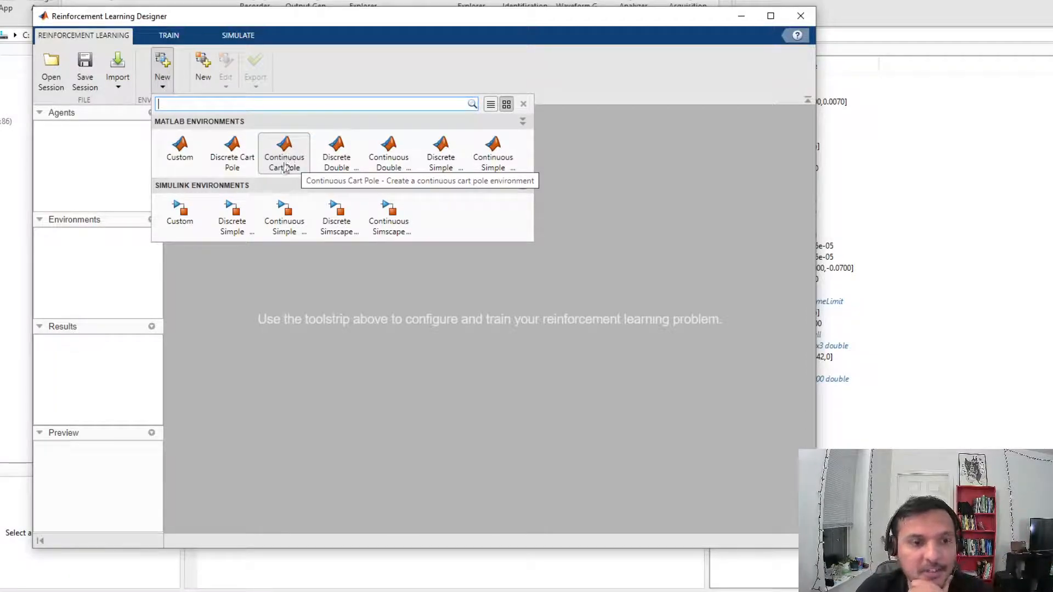
mouse_move(293, 171)
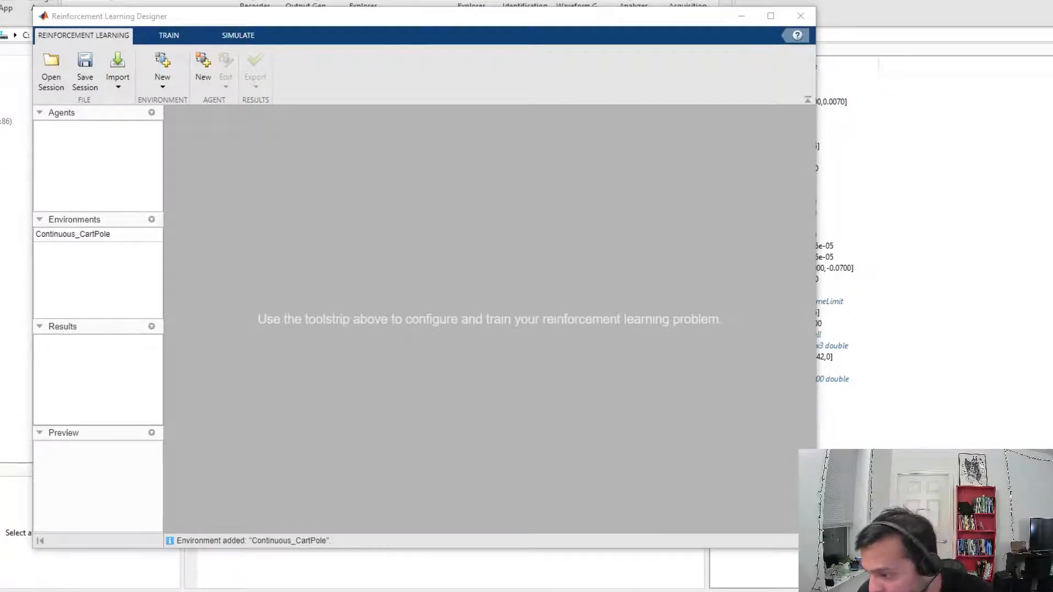
left_click(214, 67)
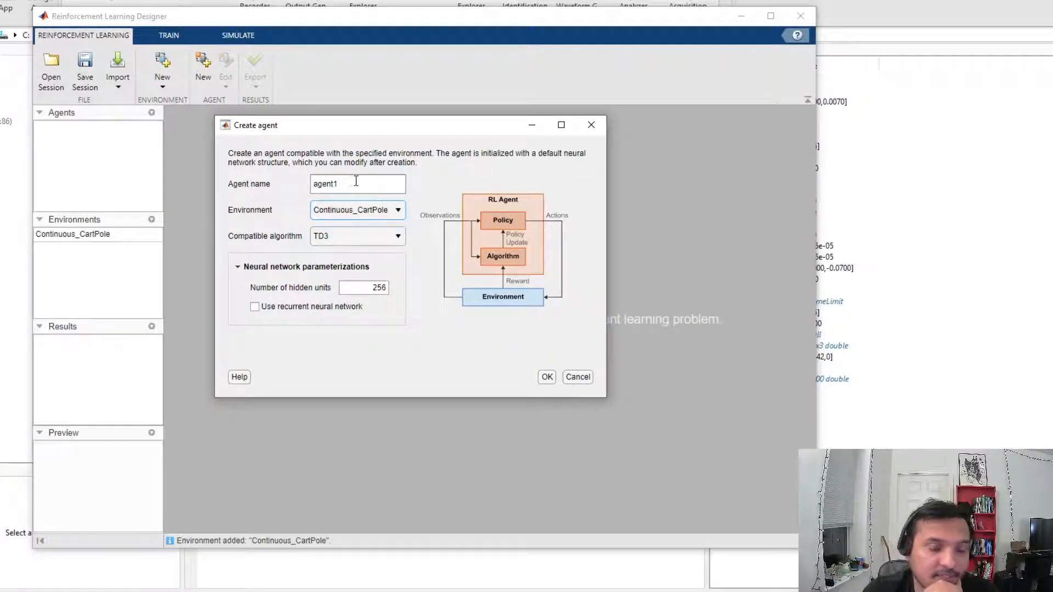
left_click(397, 235)
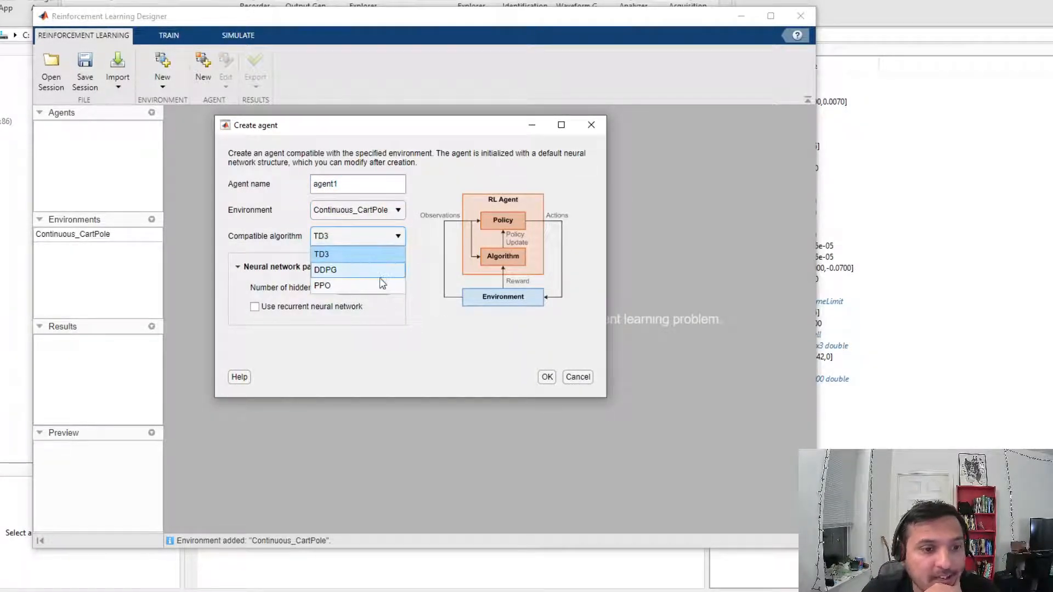
mouse_move(356, 285)
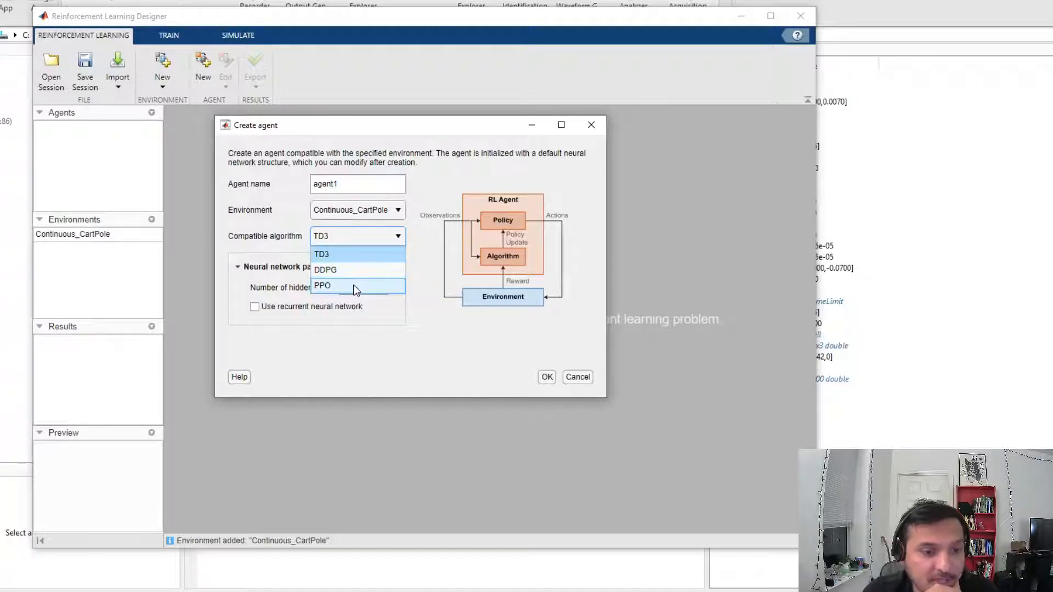
mouse_move(510, 313)
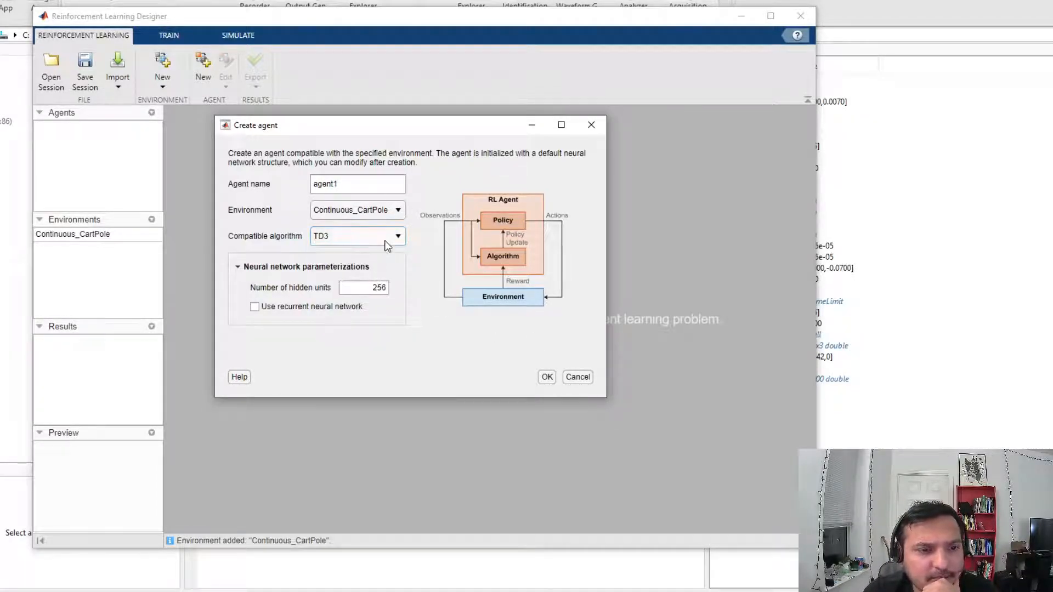
mouse_move(576, 382)
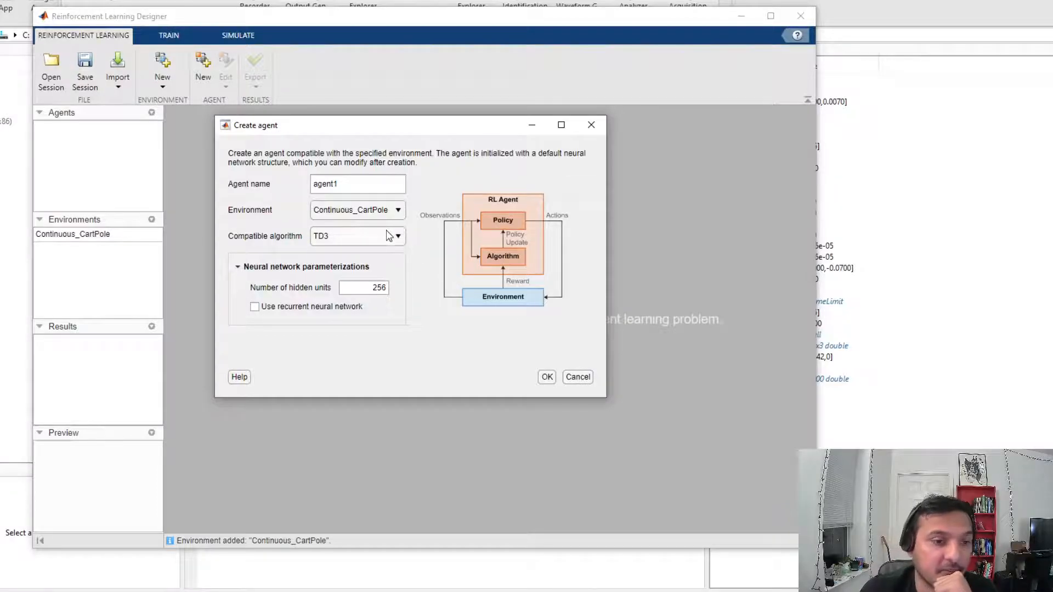
left_click(398, 236)
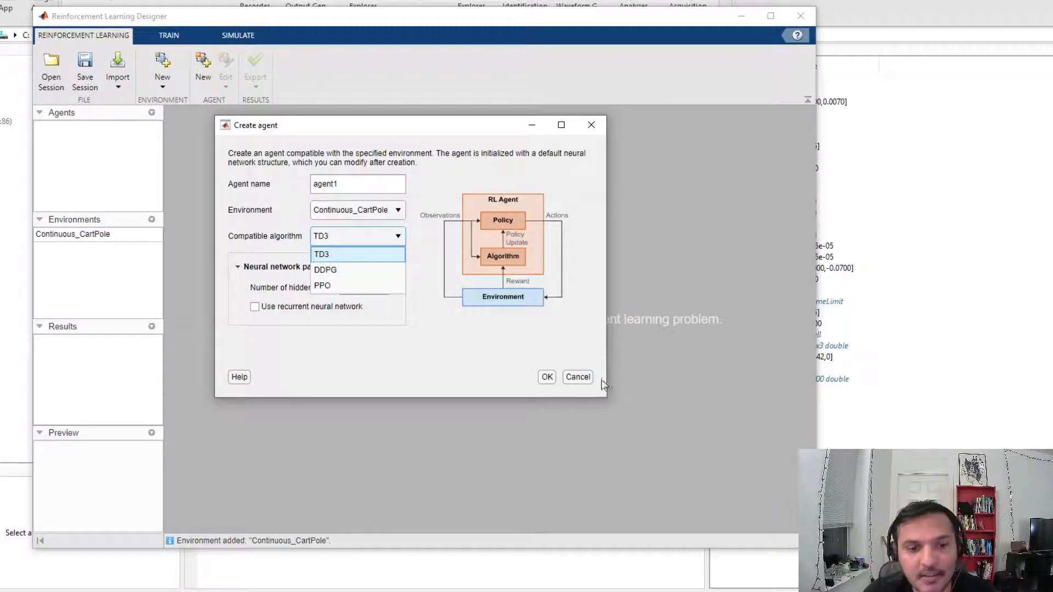
mouse_move(474, 322)
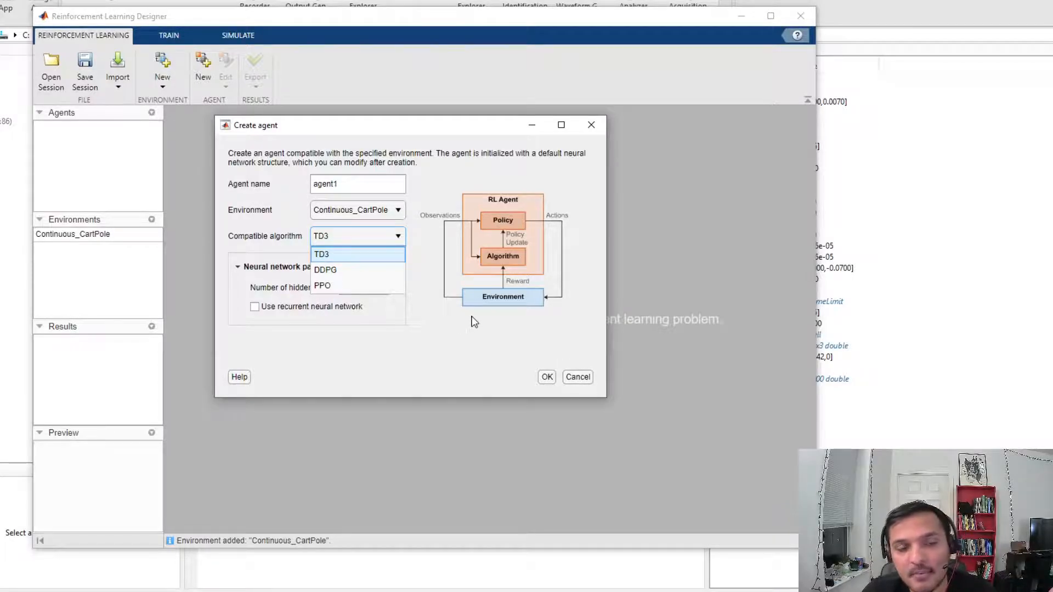
left_click(577, 377)
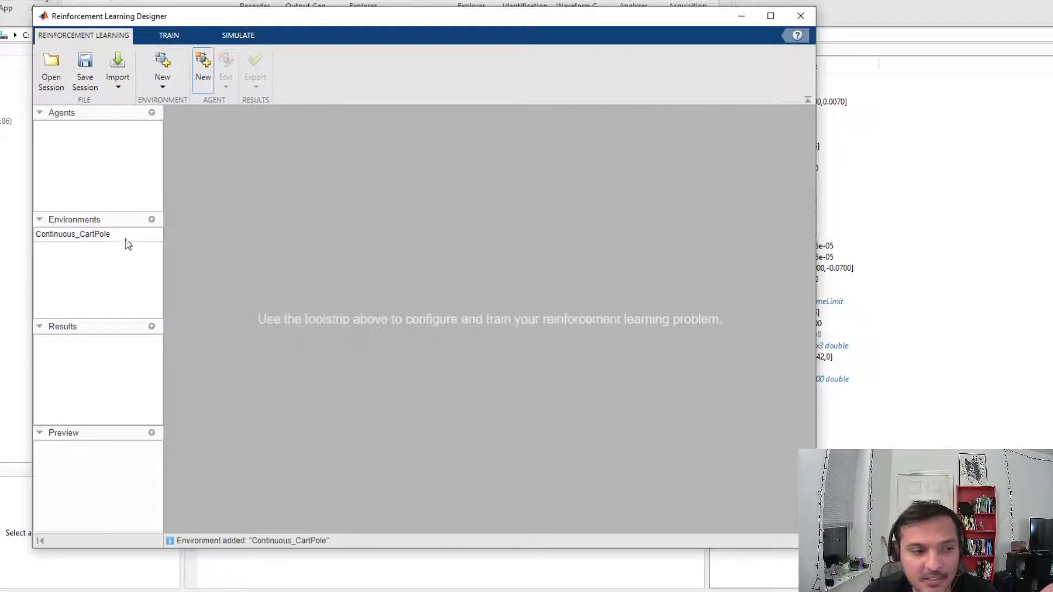
Step: Replace the Continuous_CartPole environment with Discrete_CartPole
right_click(73, 233)
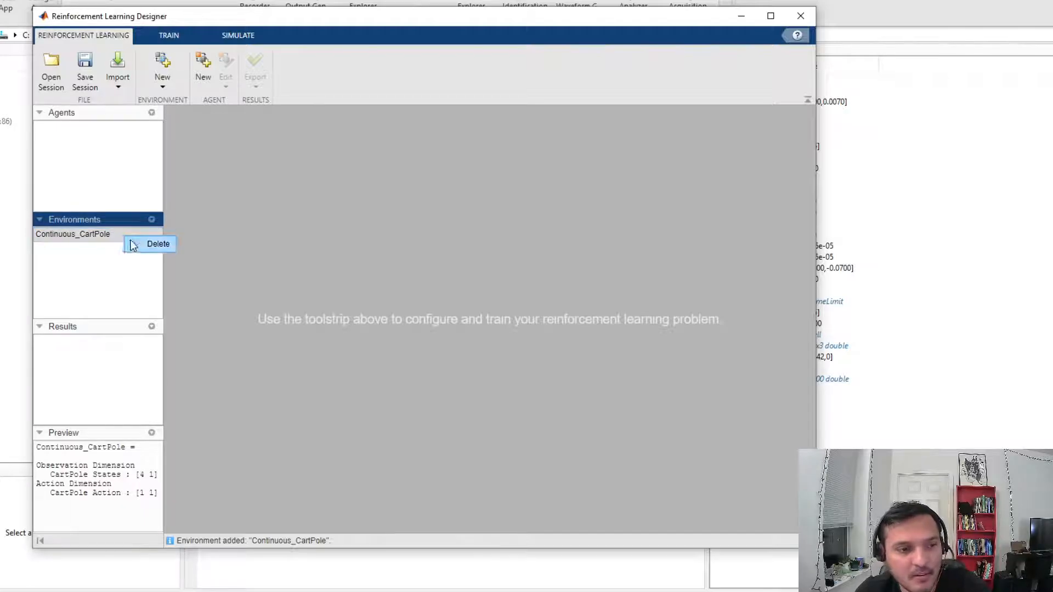
left_click(158, 243)
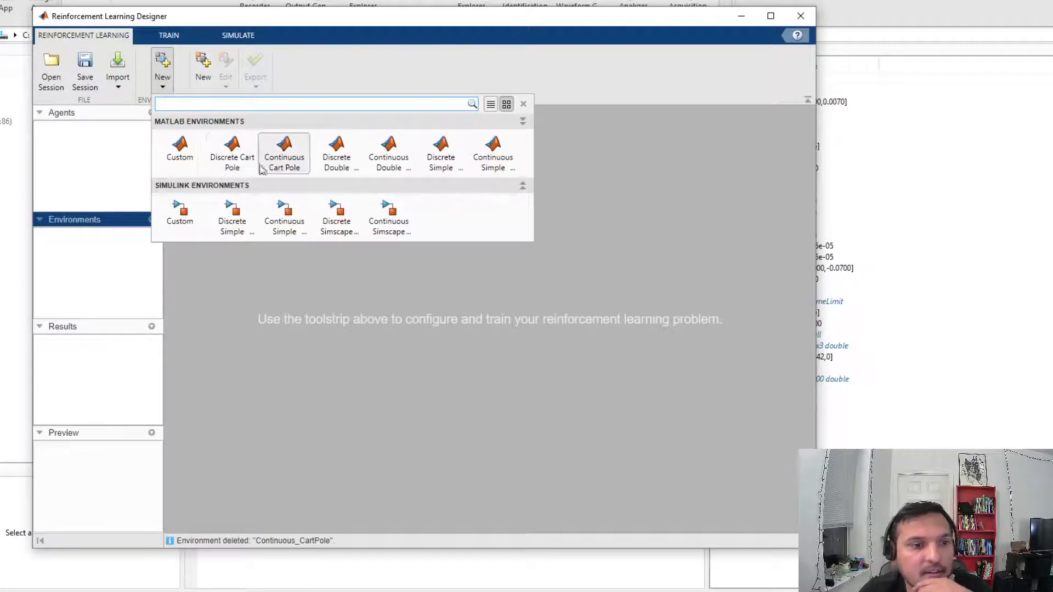
left_click(231, 153)
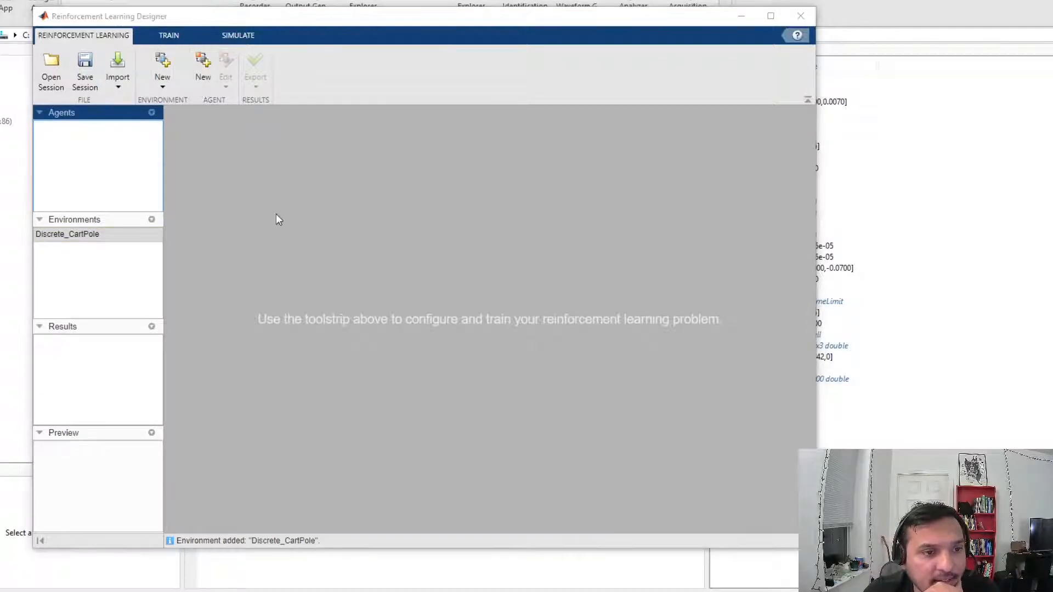
Step: Start a new DQN agent with 256 hidden units and toggle its neural network settings
left_click(202, 67)
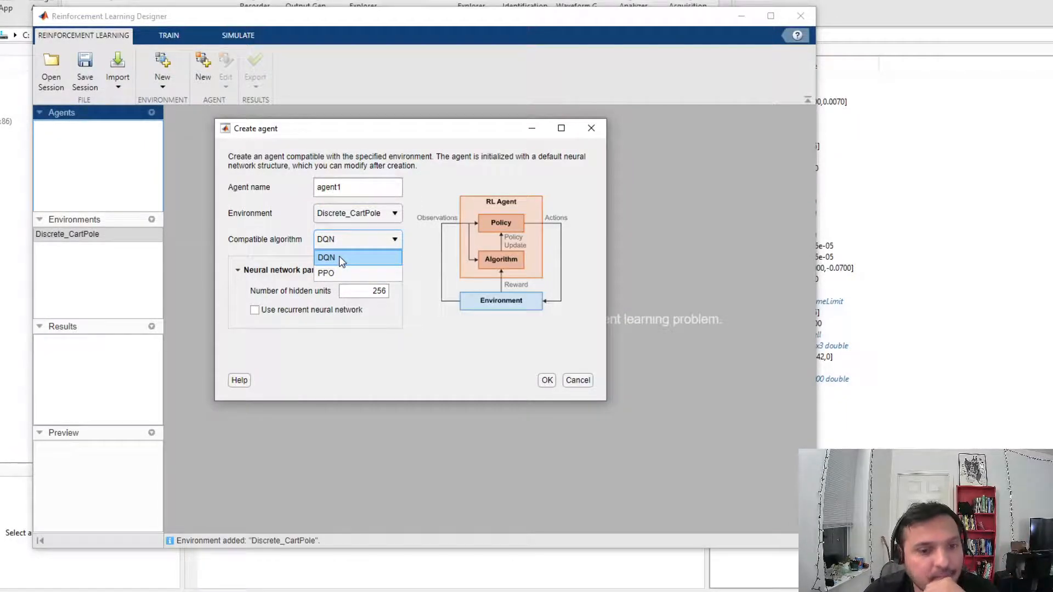
left_click(326, 257)
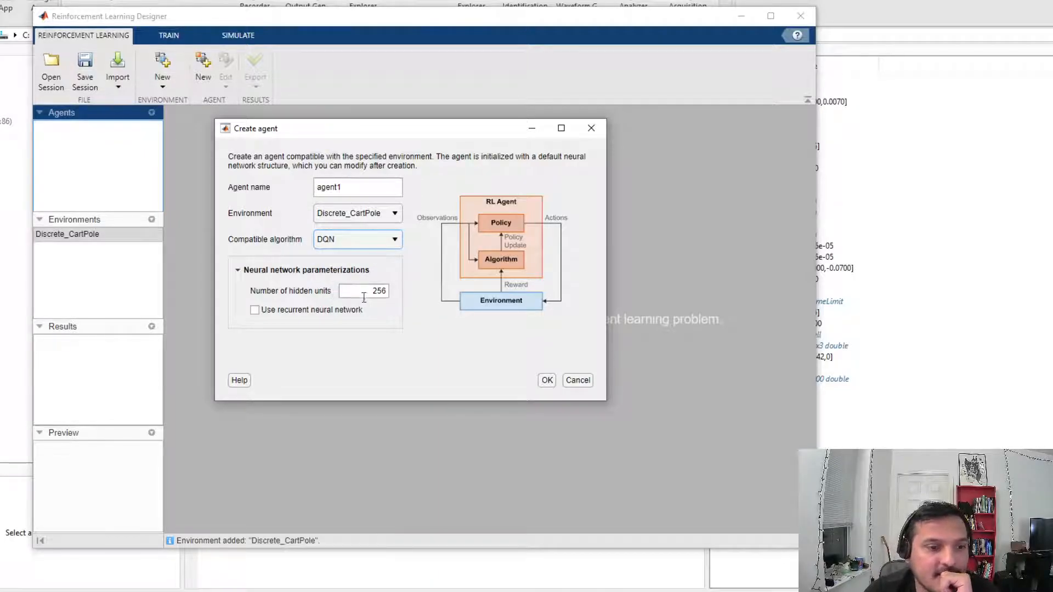
mouse_move(382, 311)
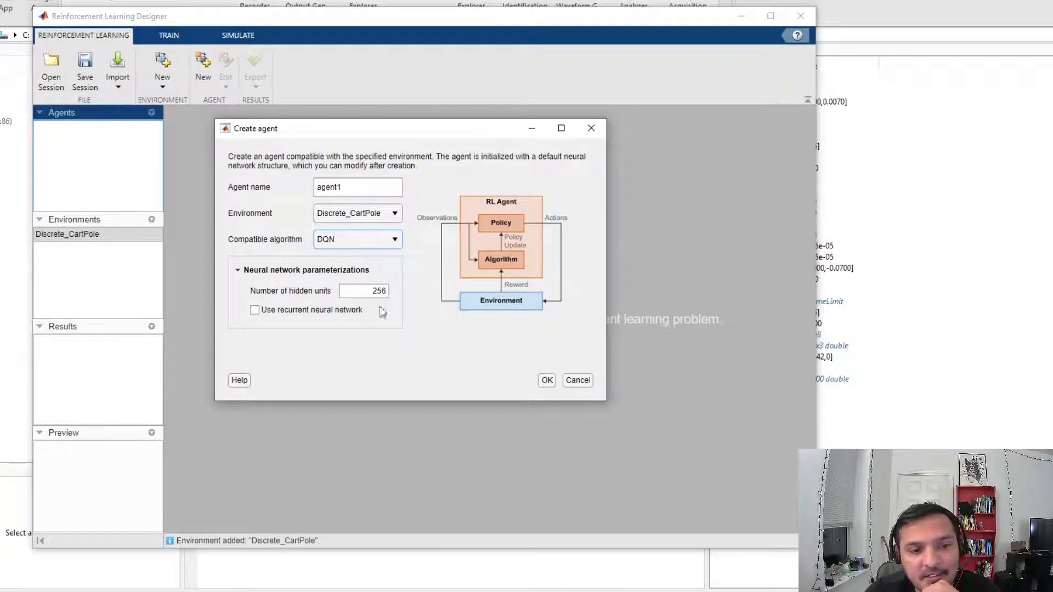
left_click(237, 269)
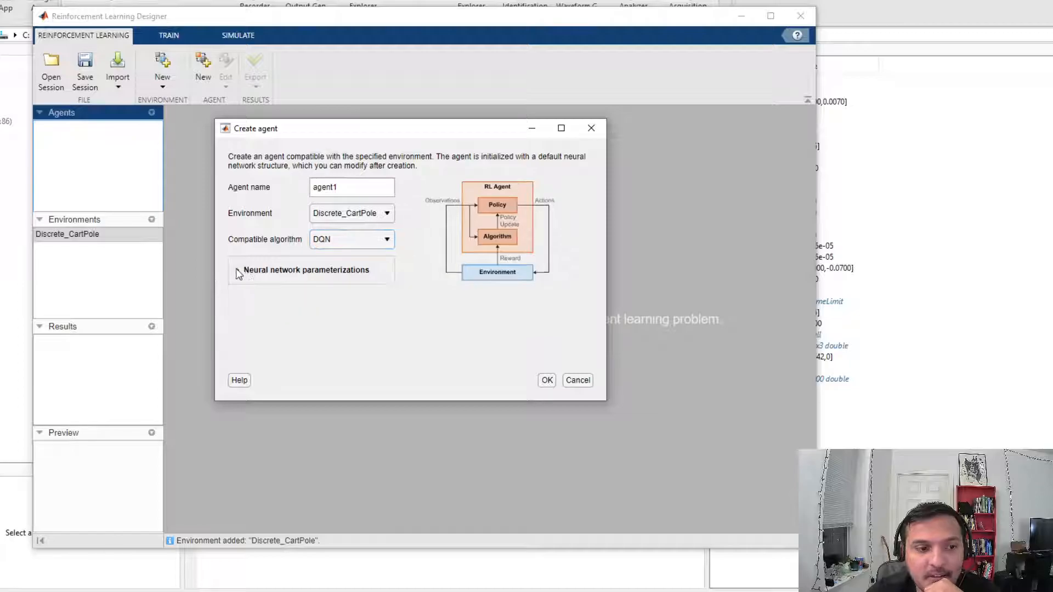
left_click(238, 270)
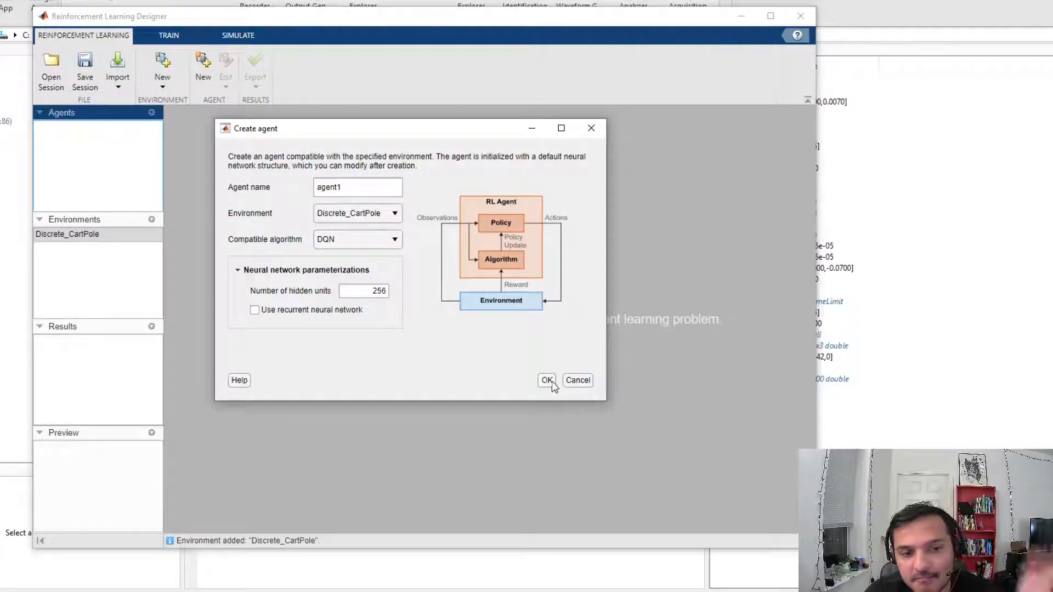
Step: Create DQN agent1, check its epsilon decay setting, and view its seven-layer critic network
left_click(546, 380)
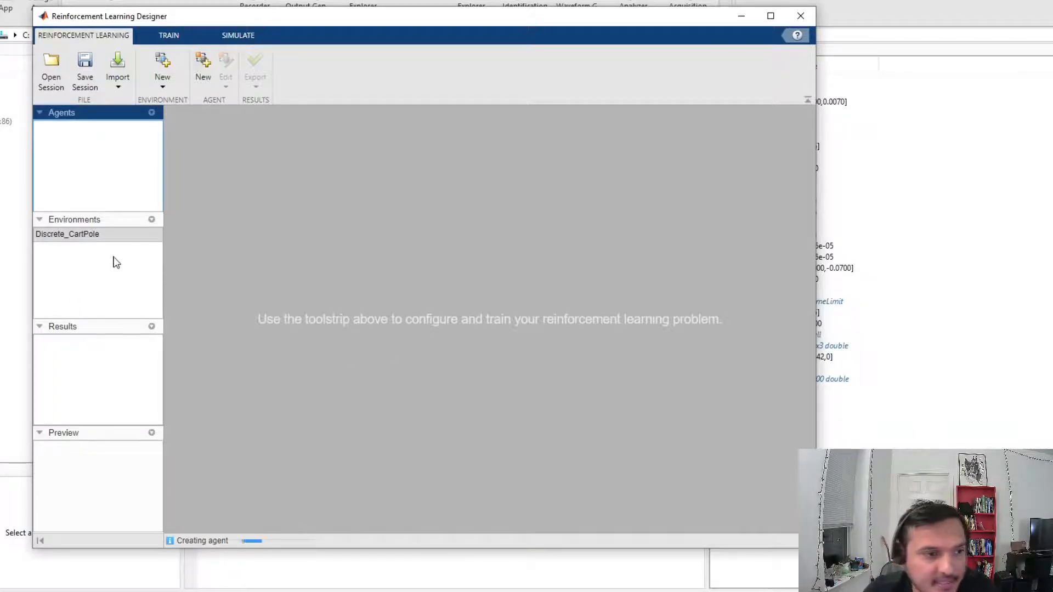
mouse_move(225, 522)
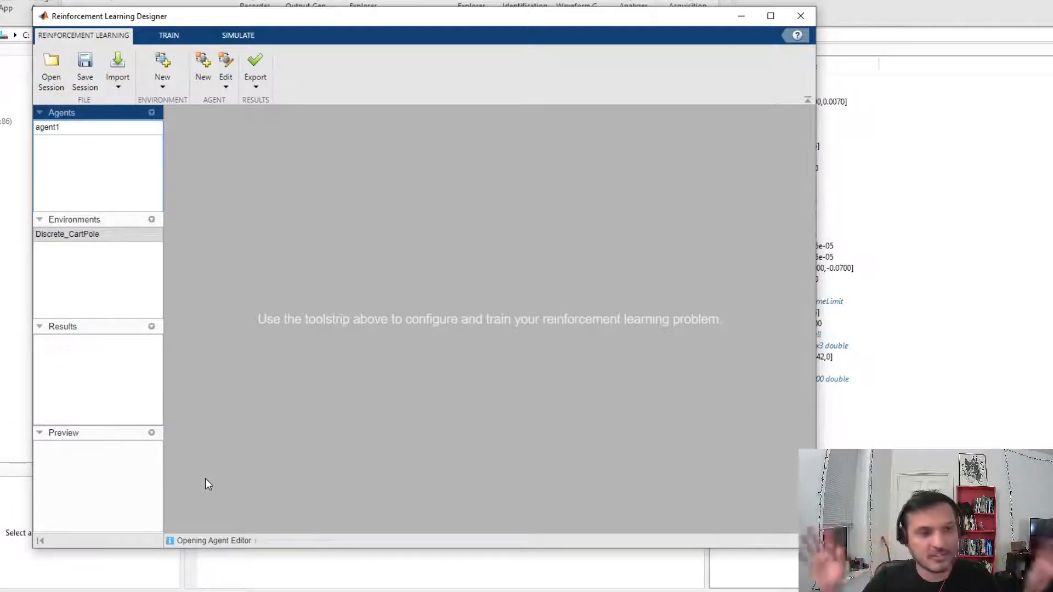
double_click(47, 127)
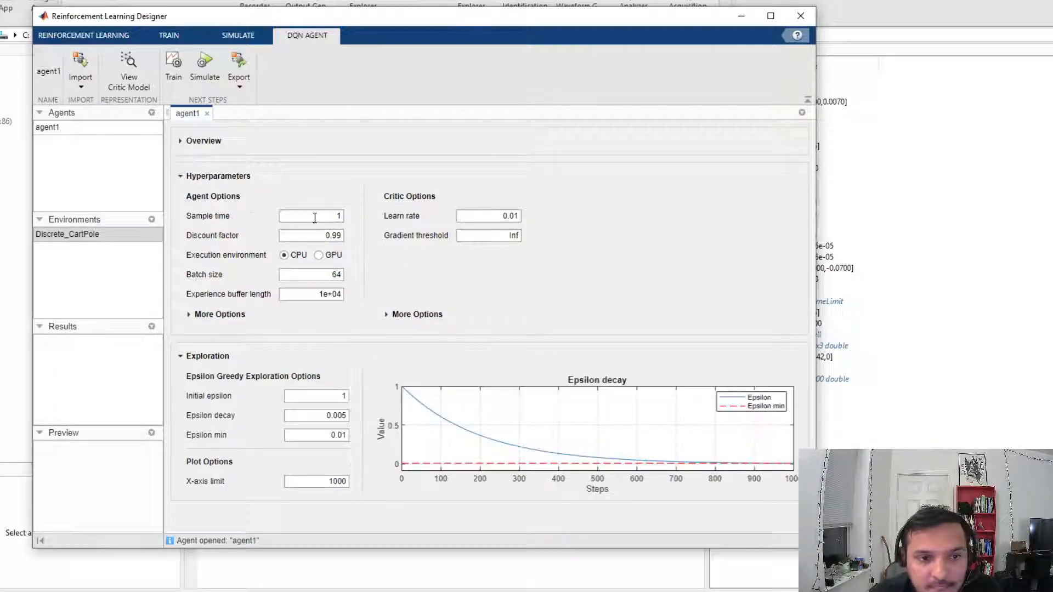
left_click(488, 216)
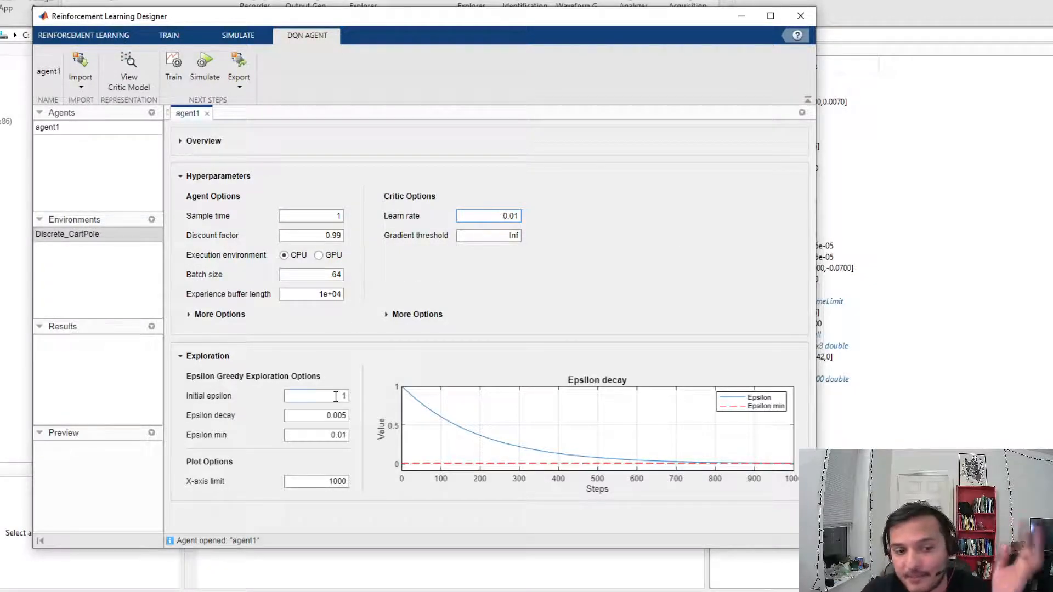
left_click(316, 415)
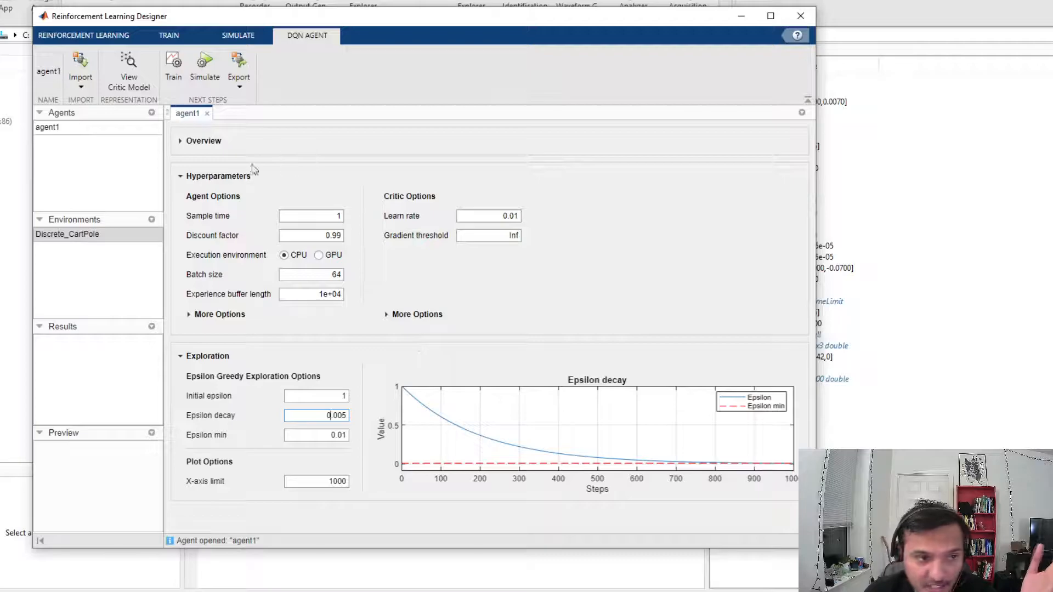
mouse_move(129, 67)
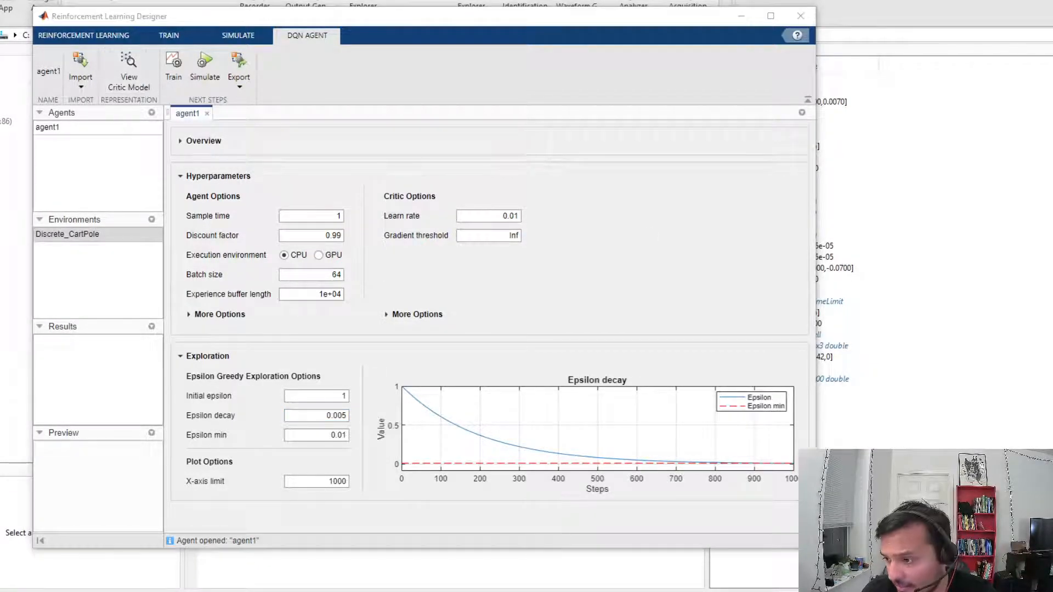
left_click(129, 64)
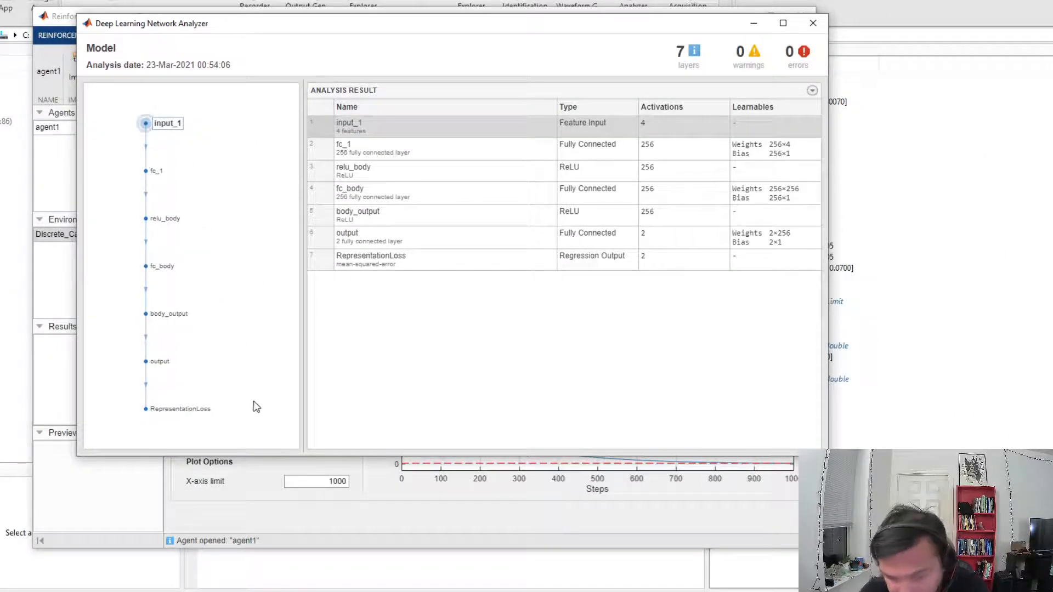
mouse_move(185, 277)
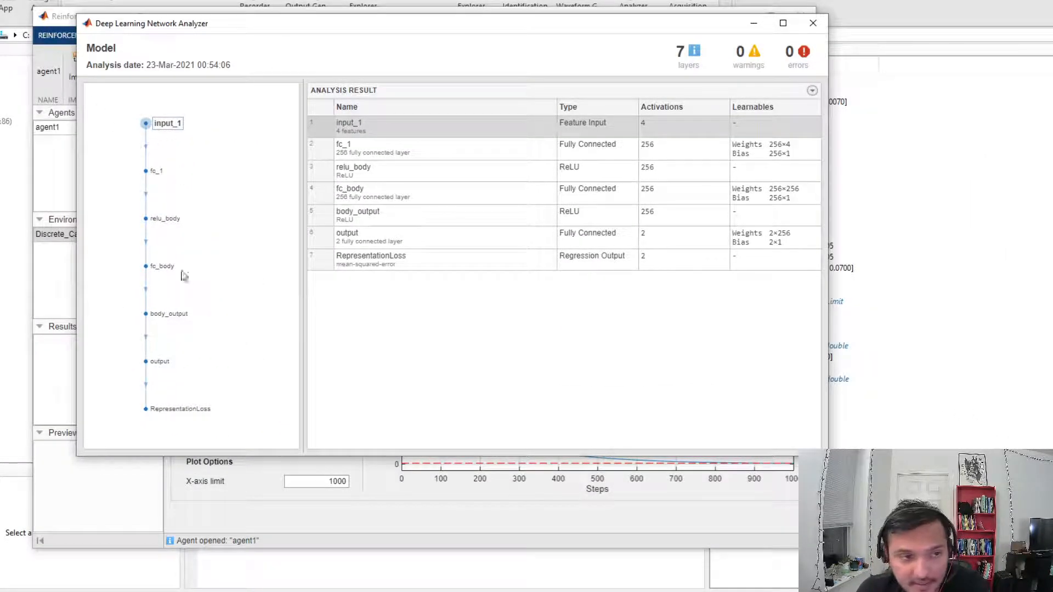
mouse_move(213, 208)
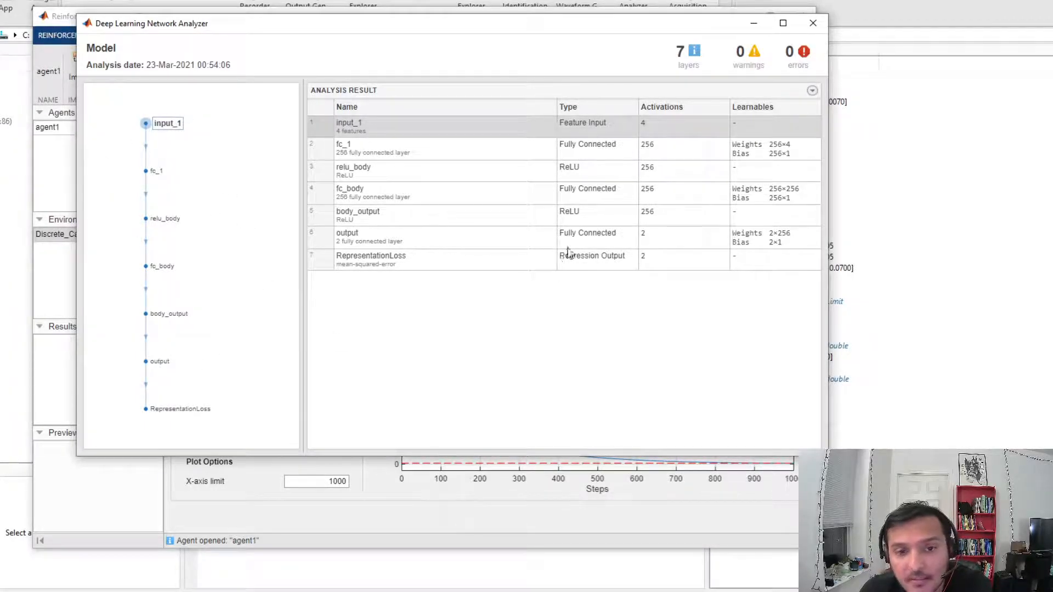
mouse_move(346, 186)
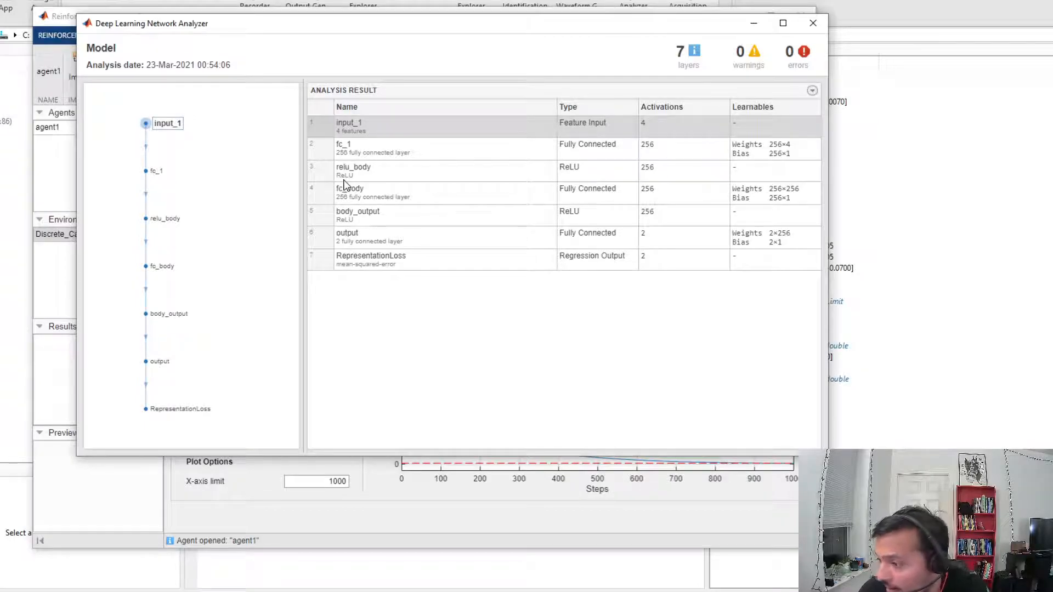
mouse_move(467, 240)
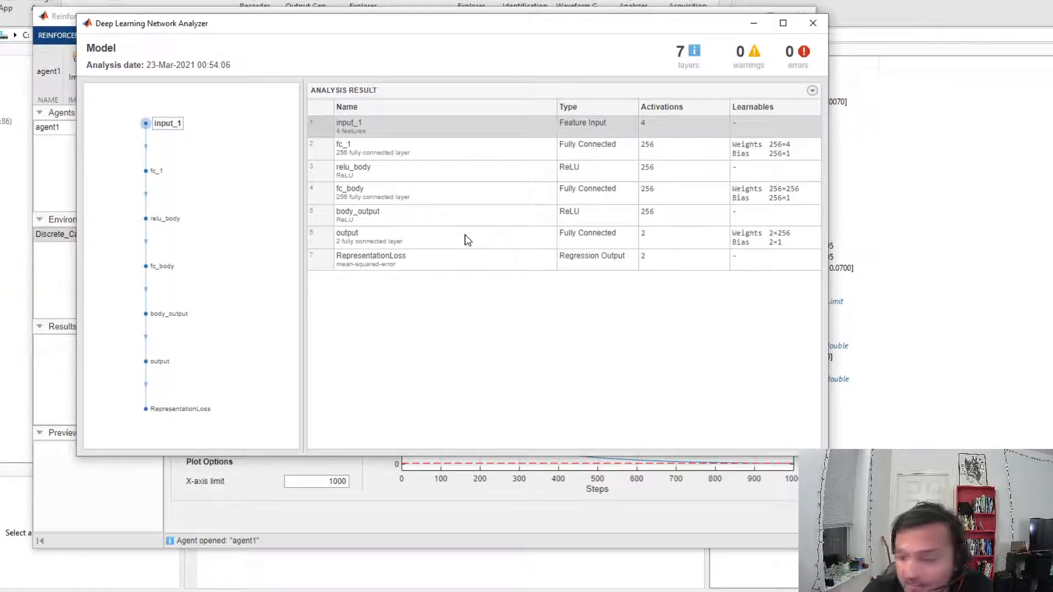
mouse_move(813, 23)
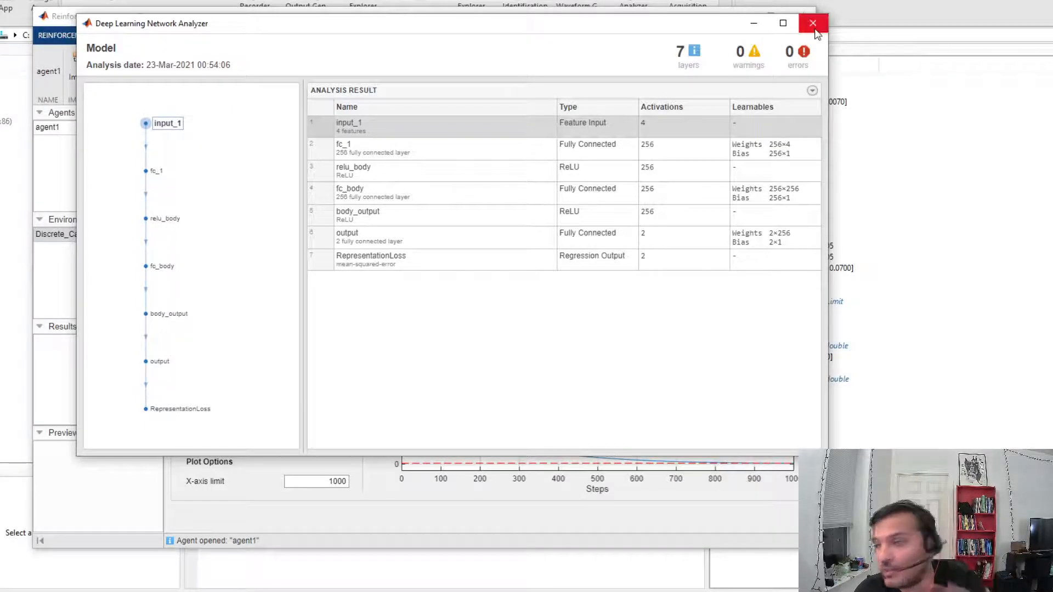
mouse_move(813, 24)
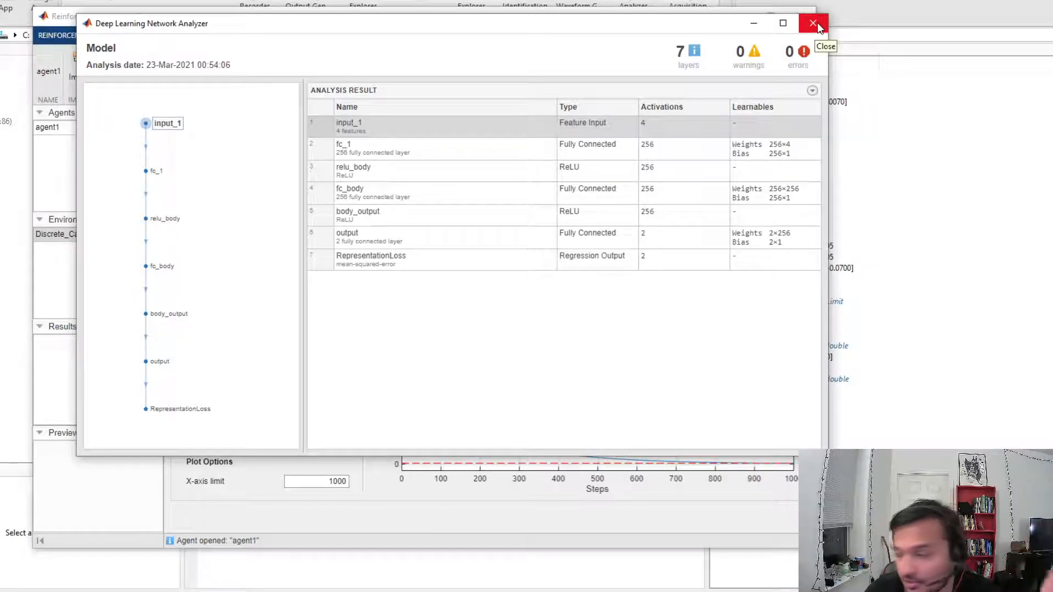
left_click(812, 23)
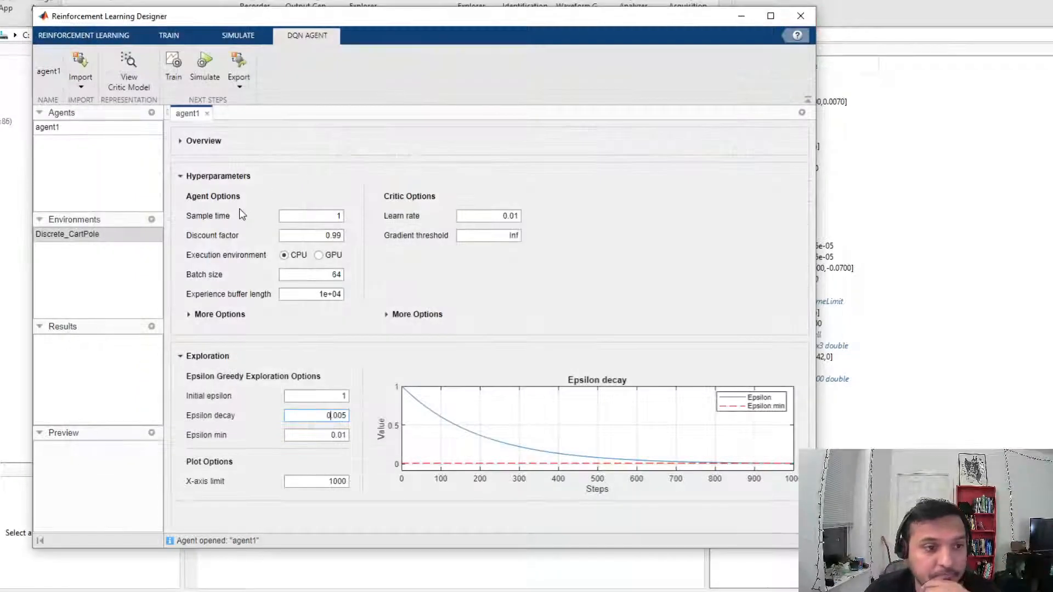
Step: Check the importable agent components, then select the Discrete_CartPole environment
left_click(80, 81)
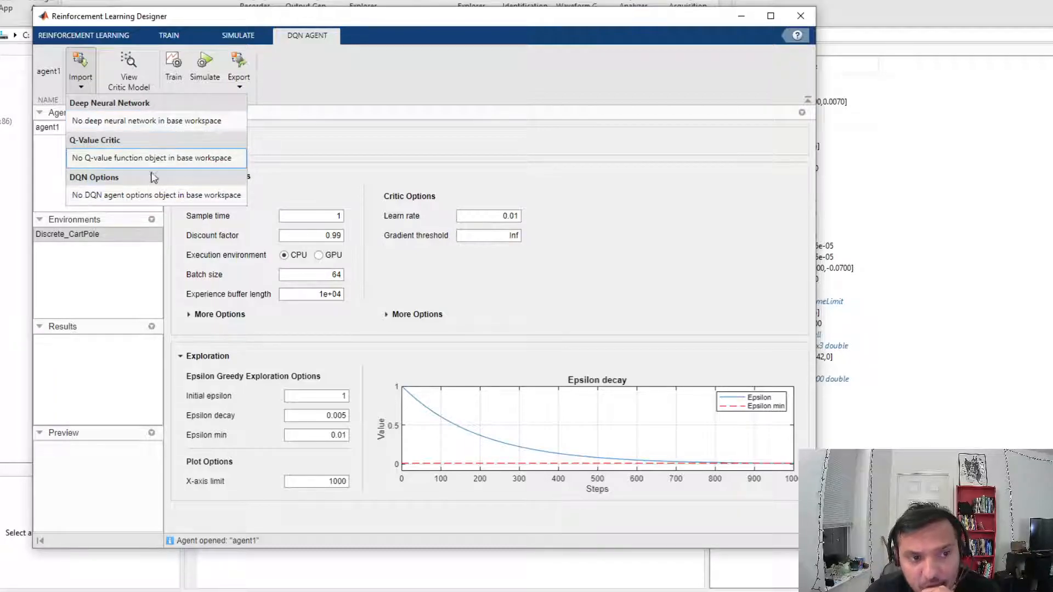
mouse_move(167, 165)
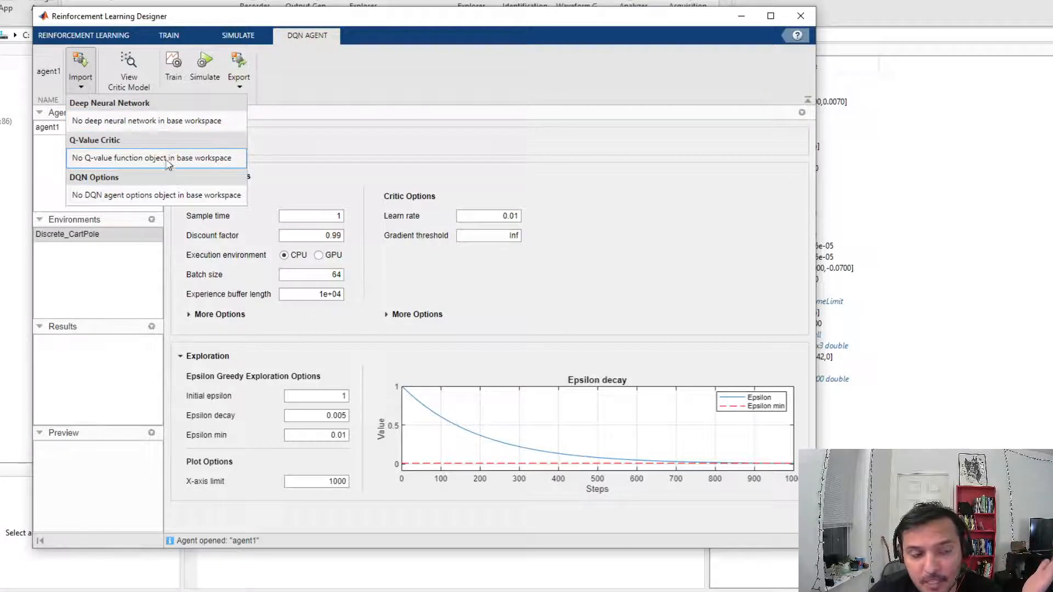
mouse_move(155, 195)
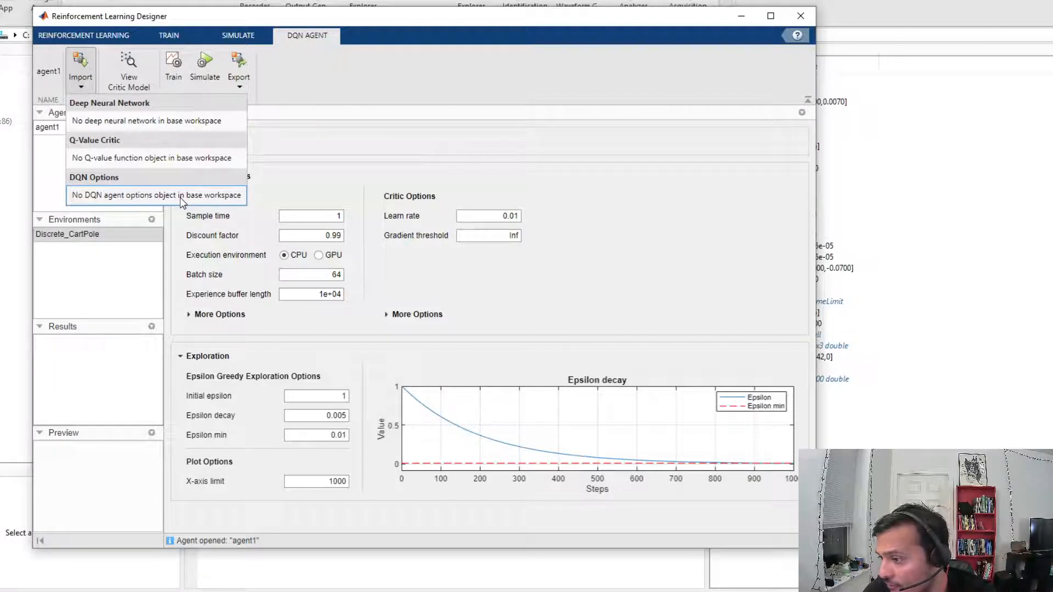
mouse_move(194, 168)
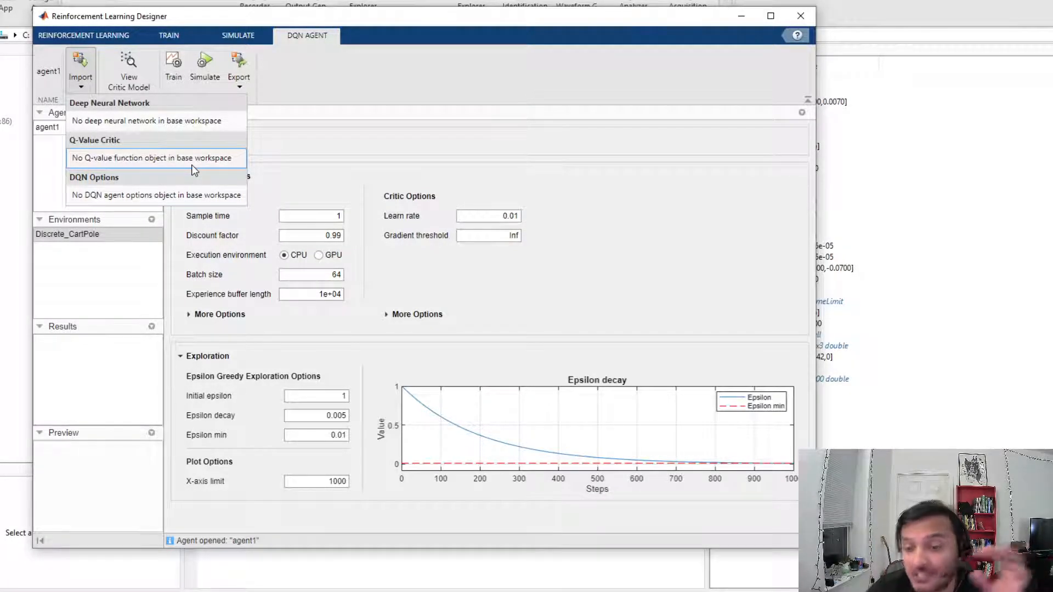
mouse_move(398, 183)
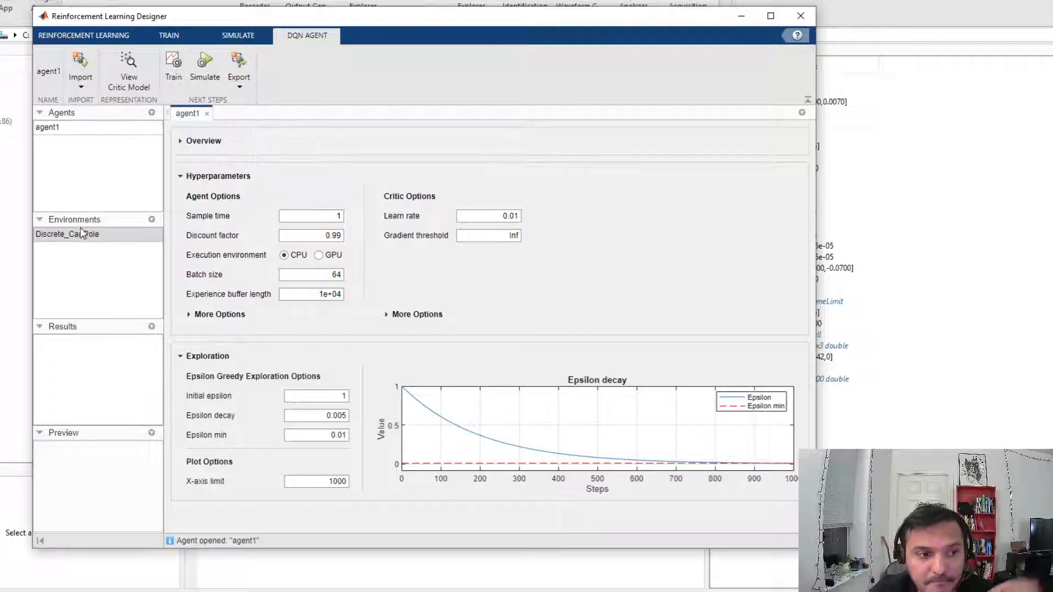
left_click(67, 234)
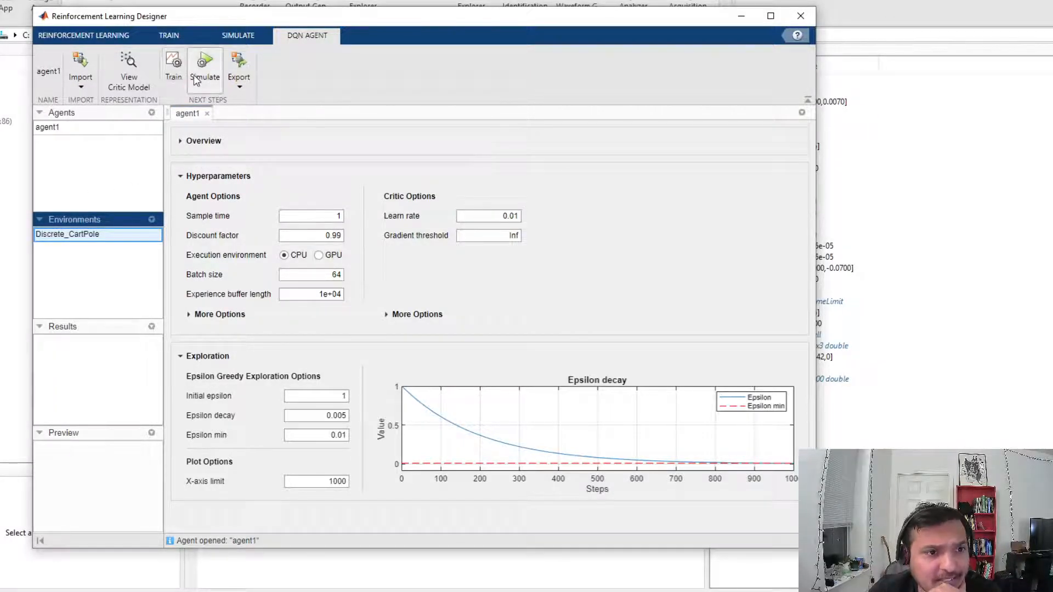
Step: Preview agent1's DQN type, 4×1 observations and 0.01 critic learn rate
left_click(83, 35)
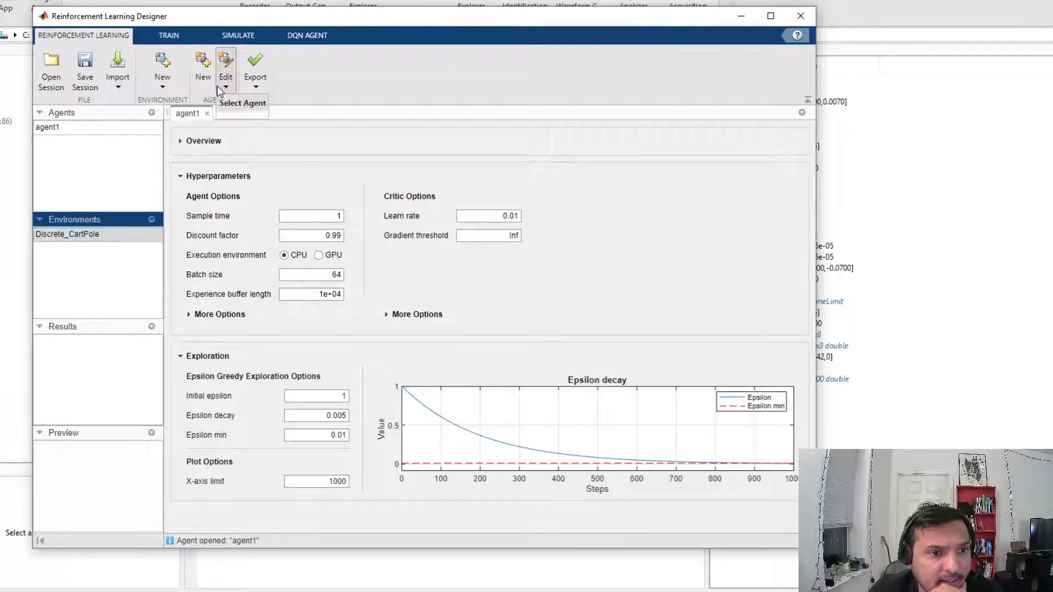
mouse_move(413, 278)
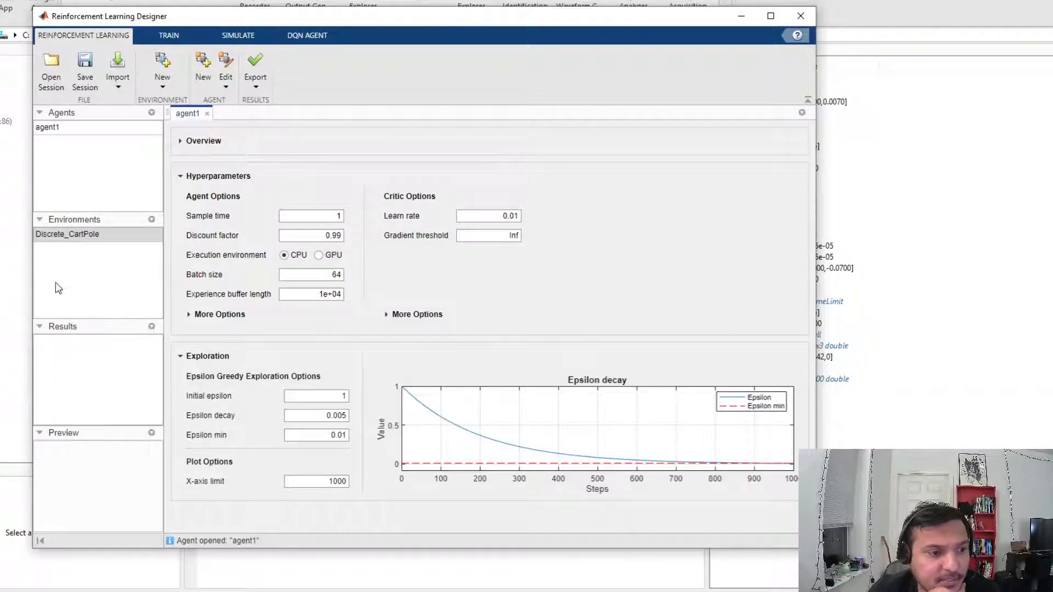
left_click(48, 126)
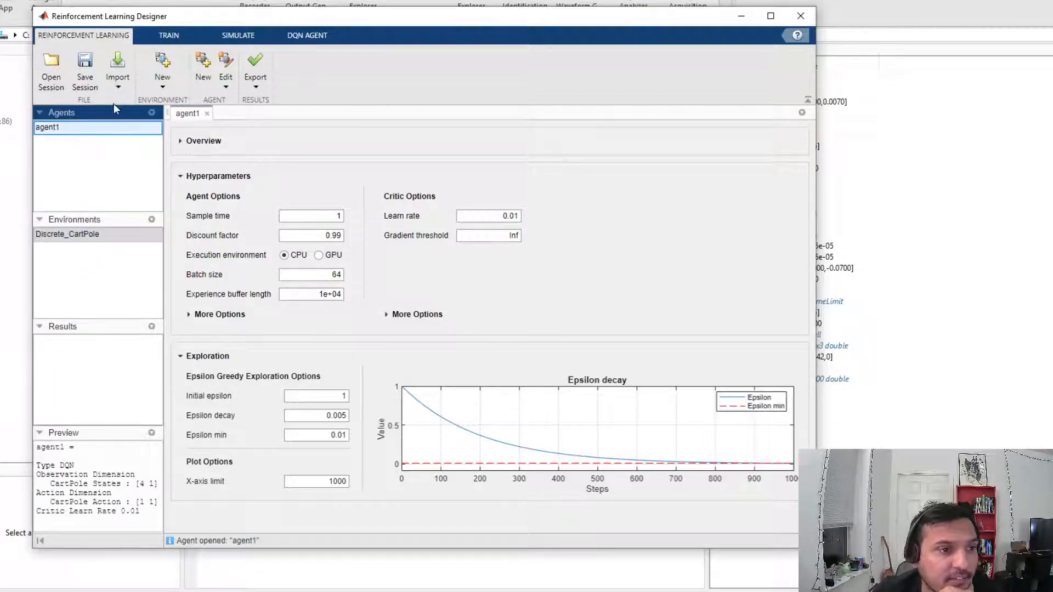
mouse_move(112, 531)
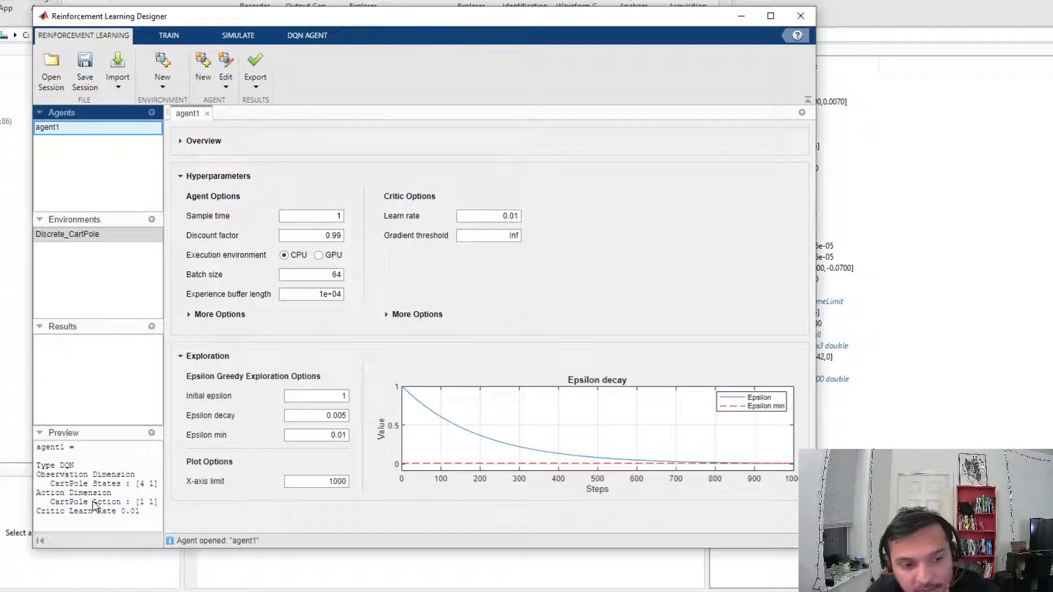
mouse_move(132, 488)
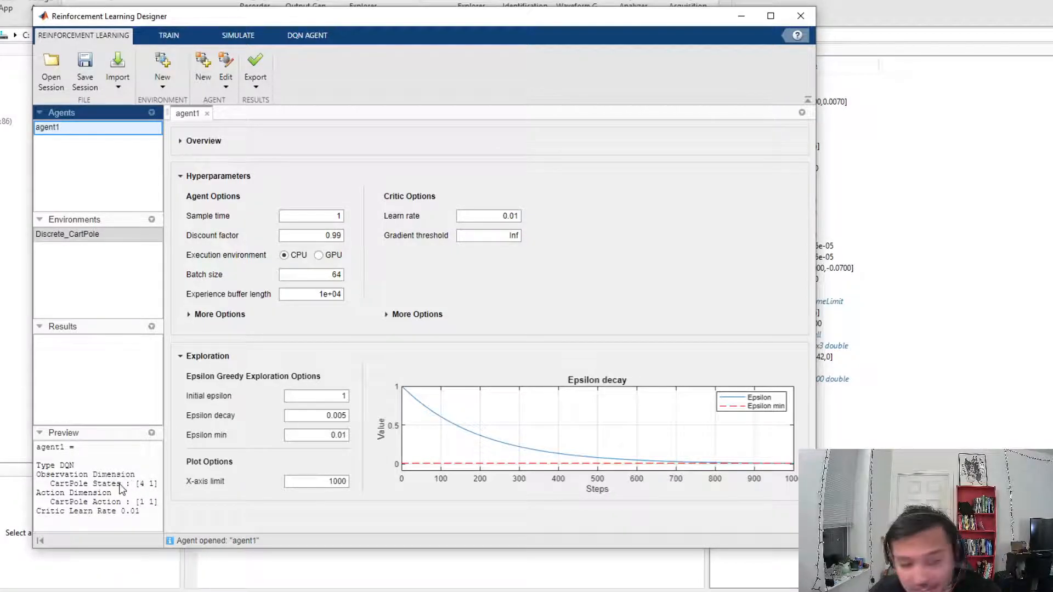
mouse_move(161, 495)
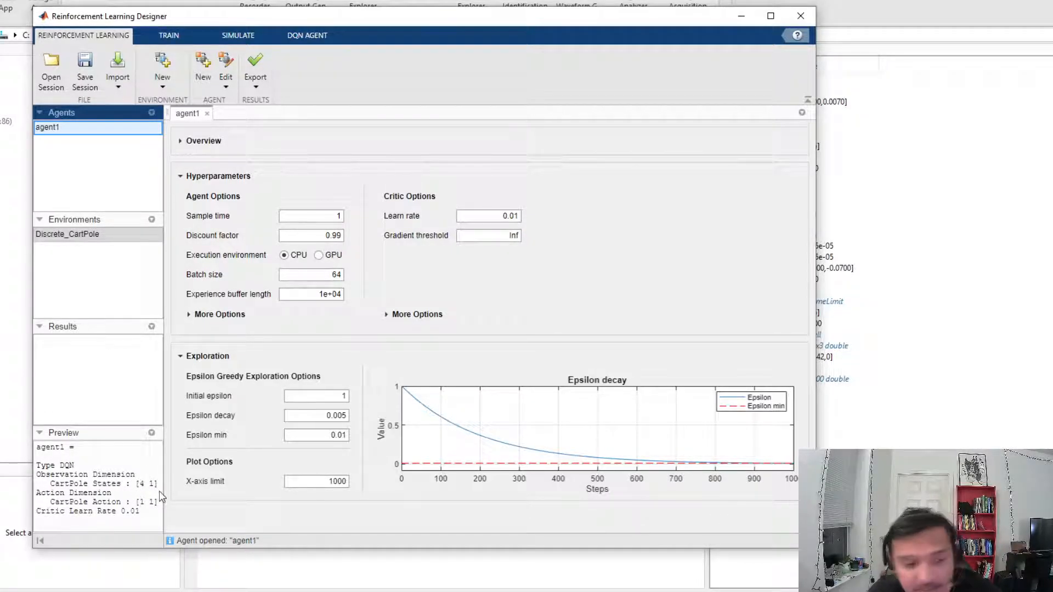
mouse_move(143, 510)
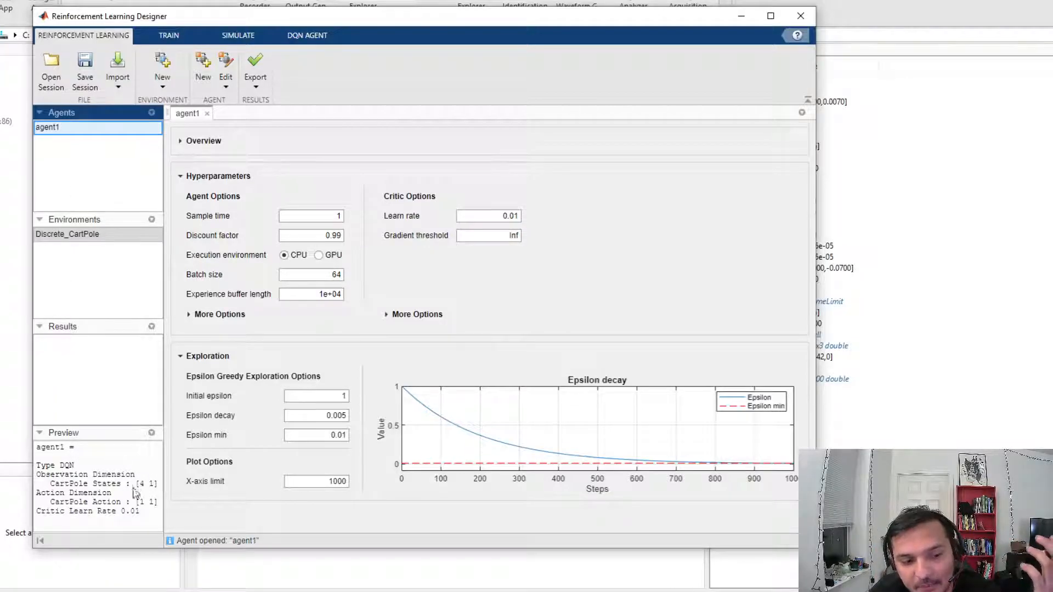
mouse_move(147, 517)
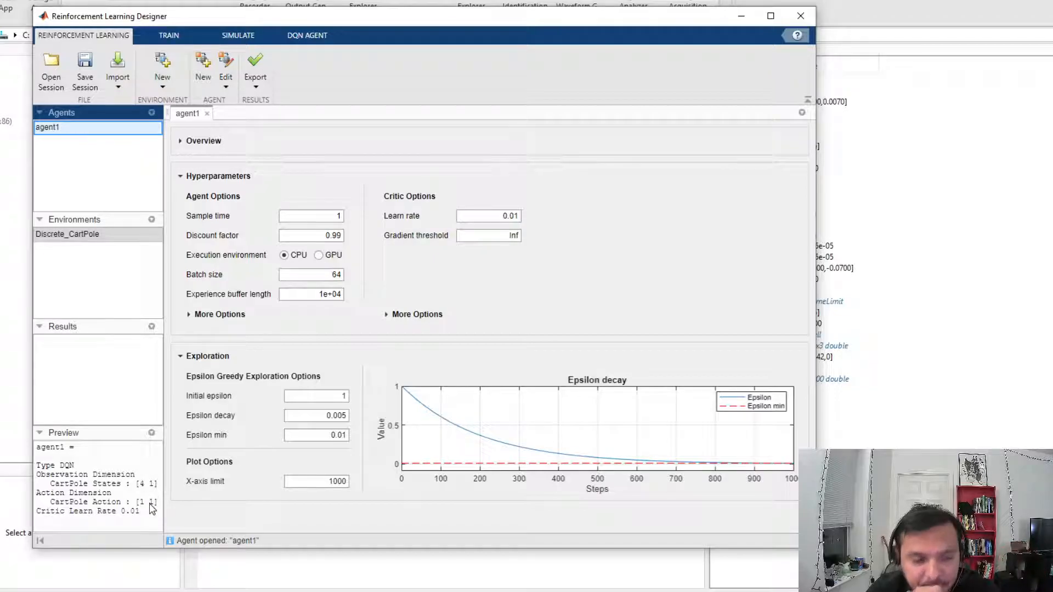
mouse_move(240, 89)
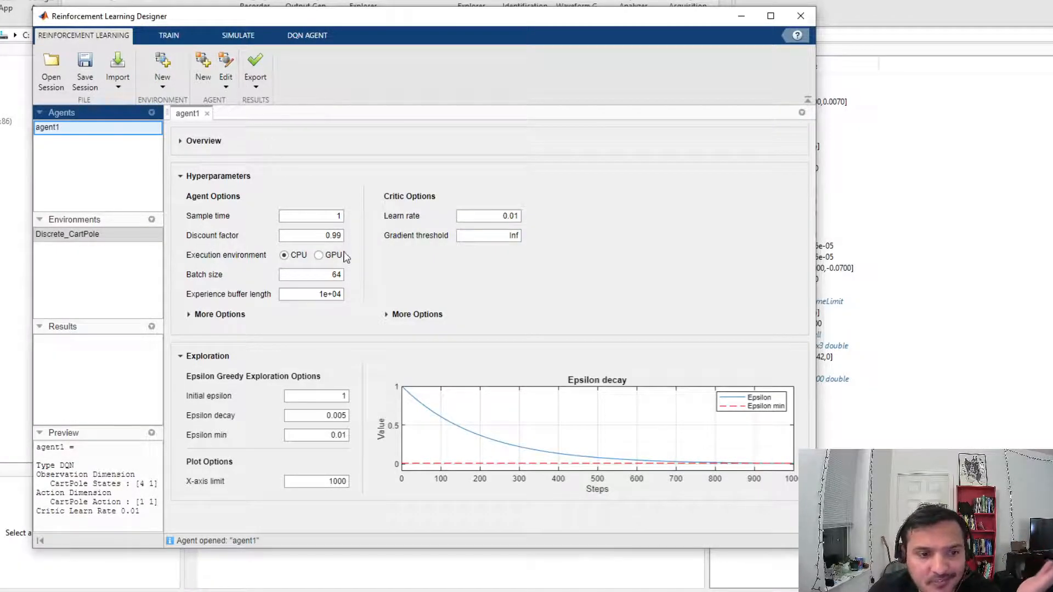
Step: Run agent1 on GPU and review training options: 500 episodes, 500 steps, AverageSteps stopping
left_click(318, 255)
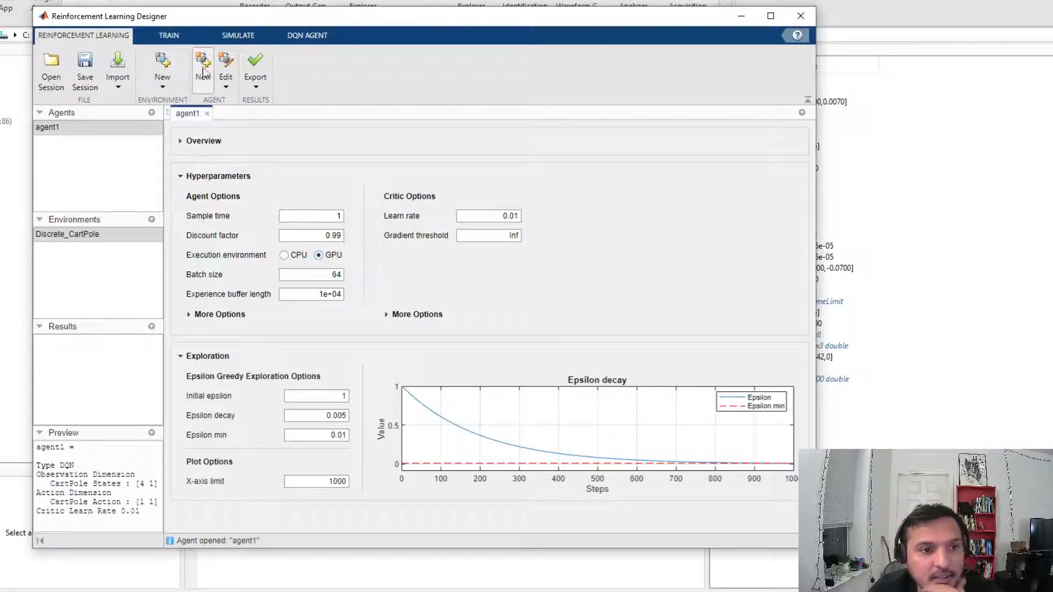
left_click(167, 35)
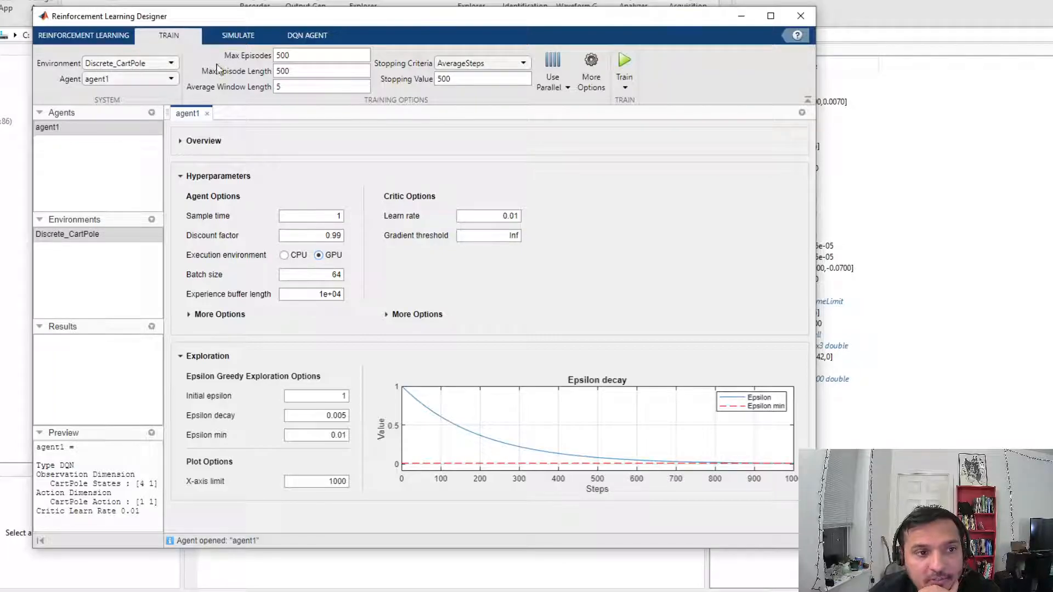
mouse_move(487, 94)
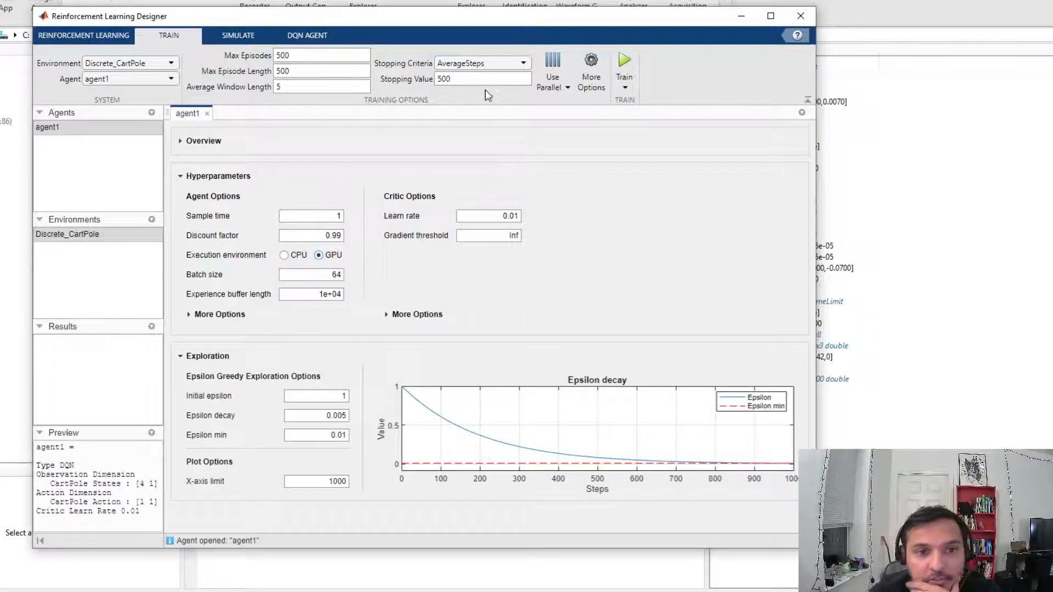
mouse_move(575, 101)
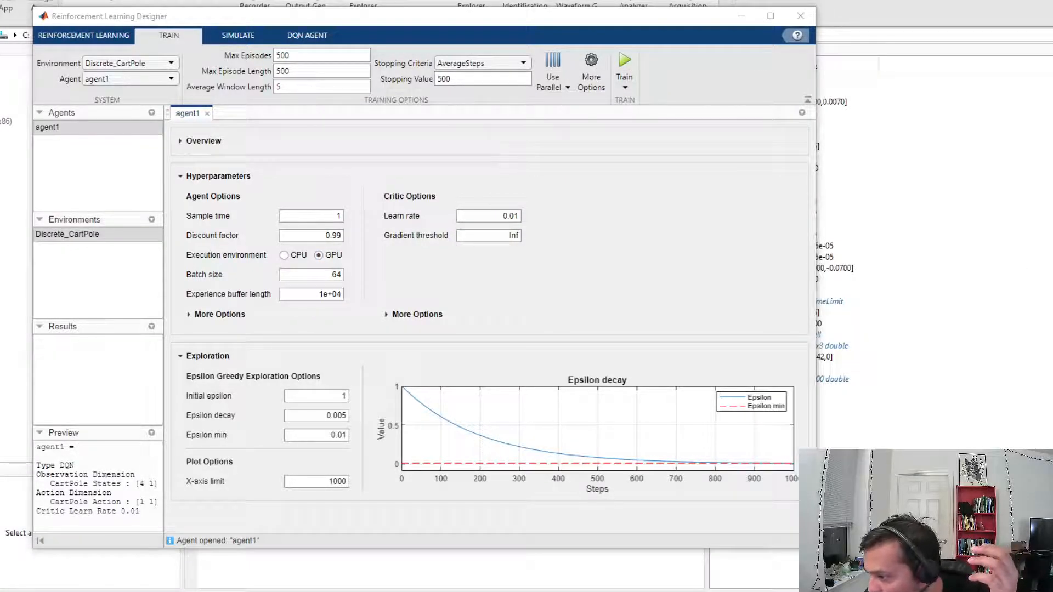
left_click(590, 69)
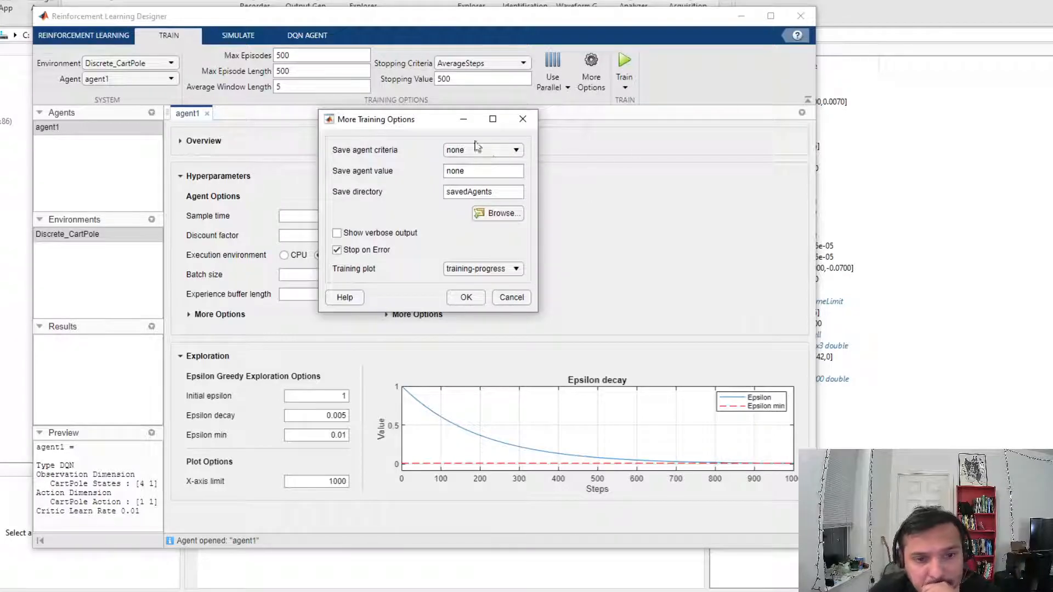
mouse_move(595, 165)
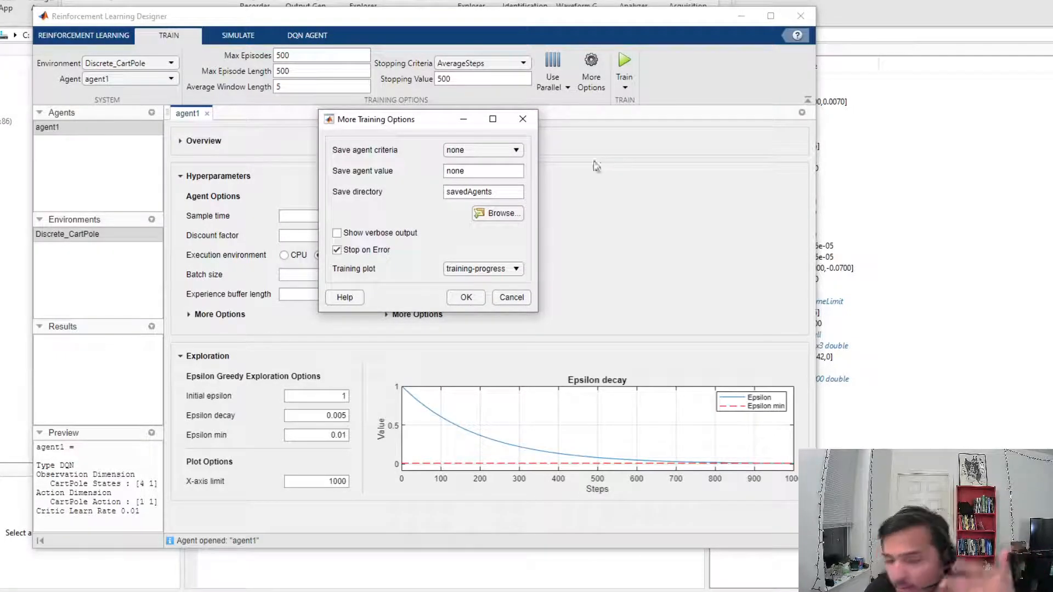
left_click(510, 297)
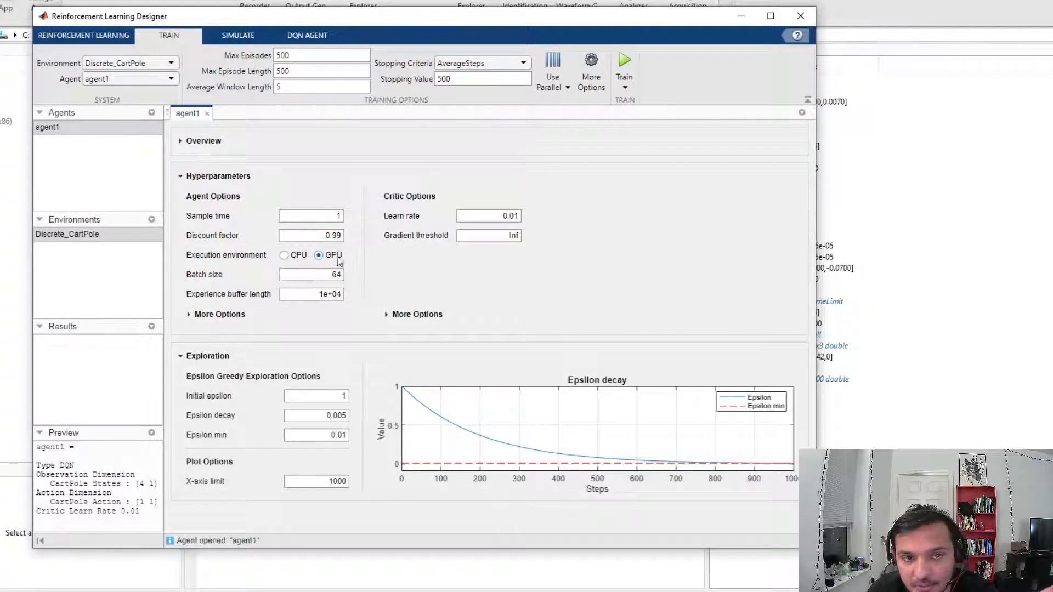
mouse_move(624, 60)
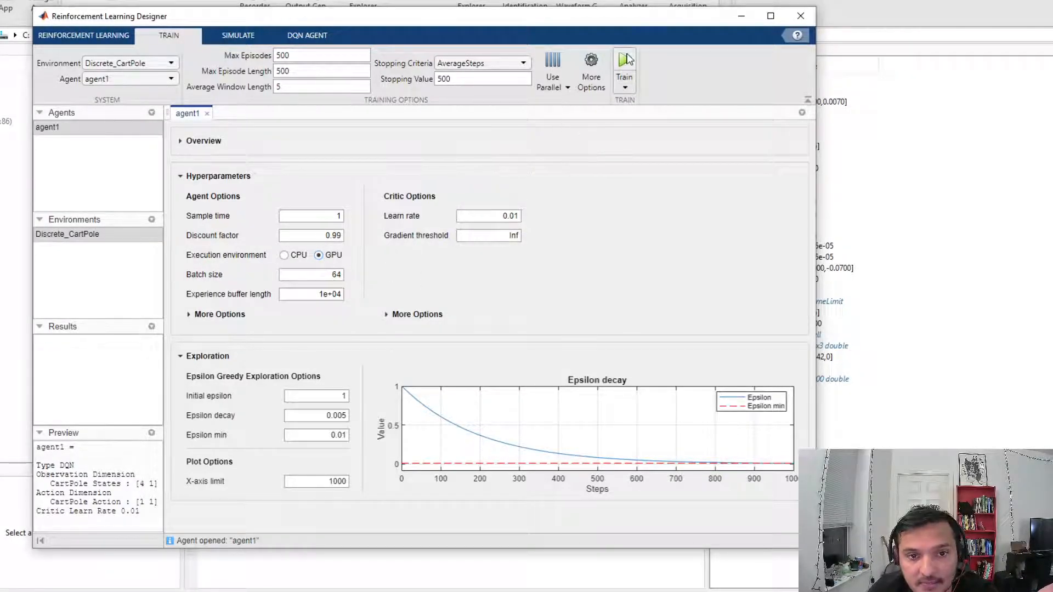
Step: Train agent1 on GPU, stop after about 165 episodes, and return to its DQN settings
left_click(623, 67)
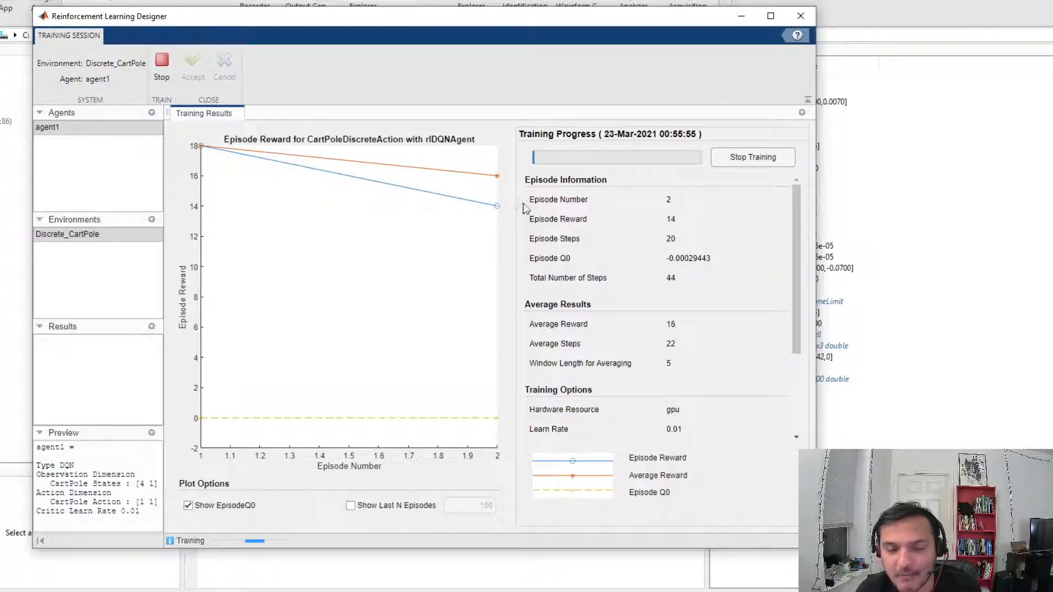
mouse_move(466, 237)
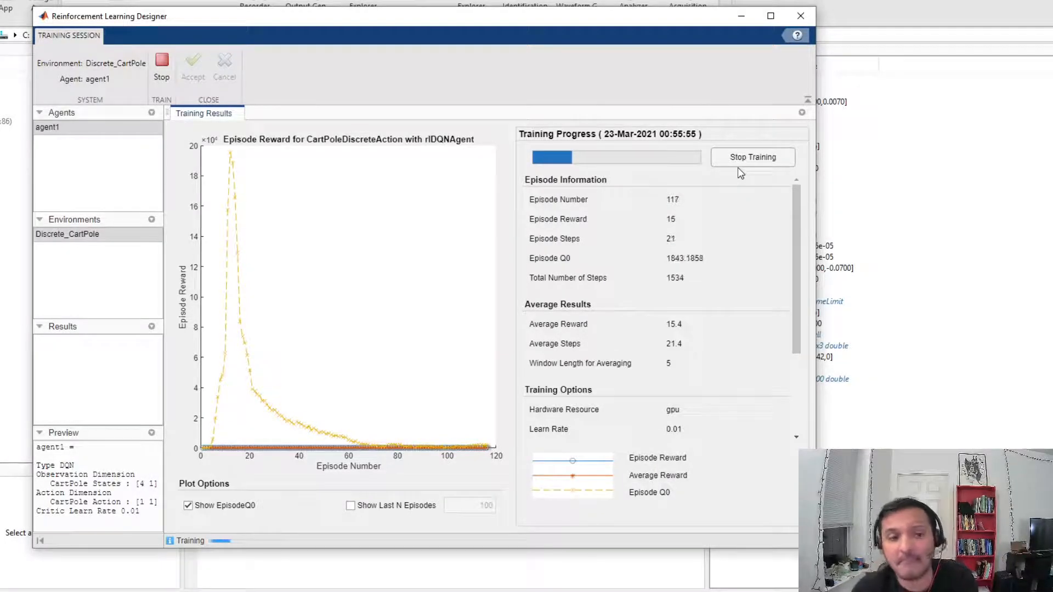
mouse_move(715, 193)
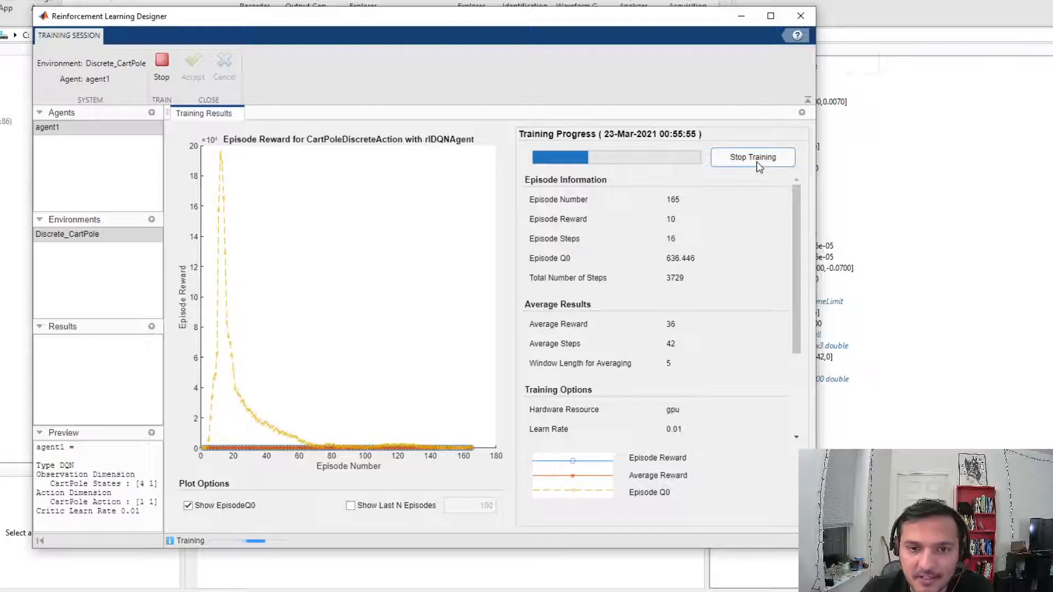
left_click(752, 156)
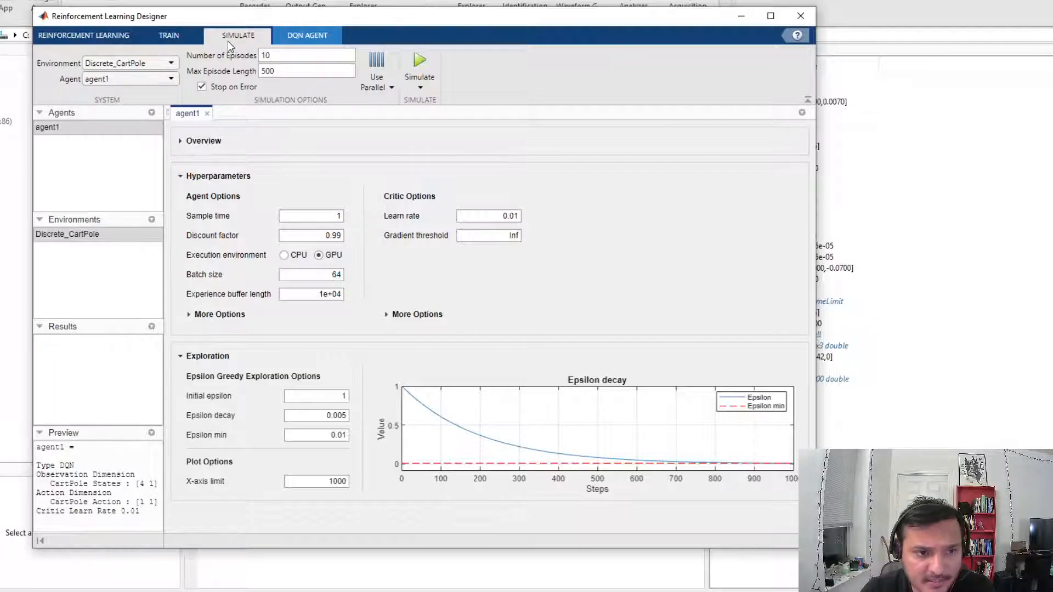
left_click(306, 35)
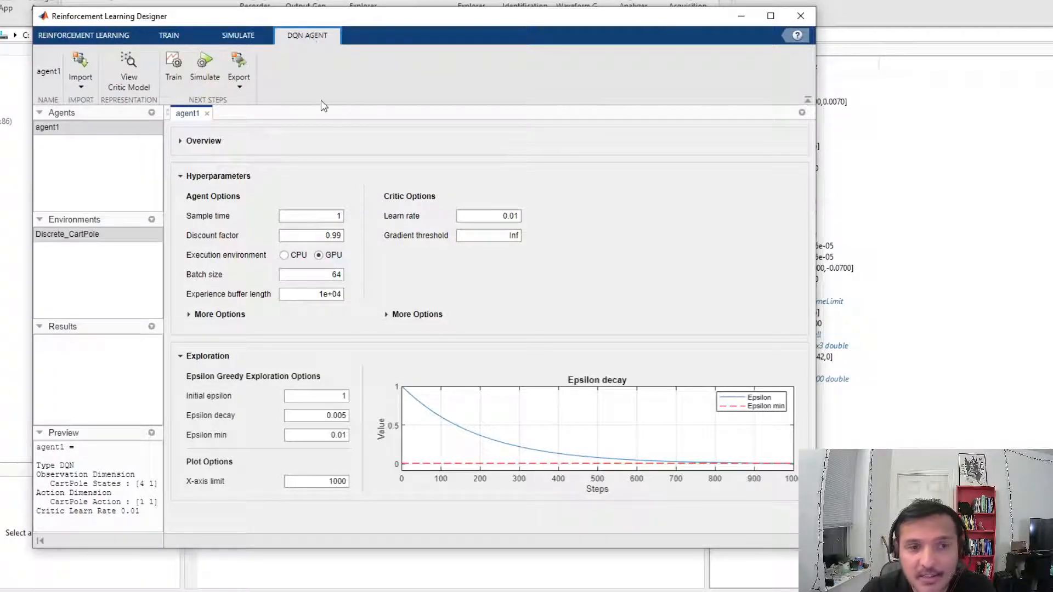
mouse_move(581, 183)
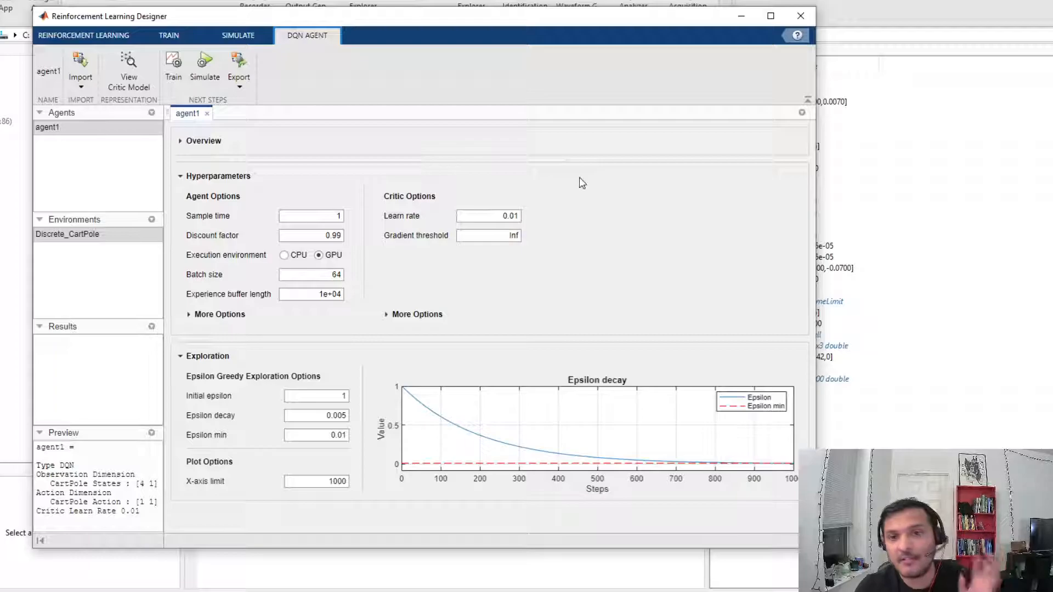